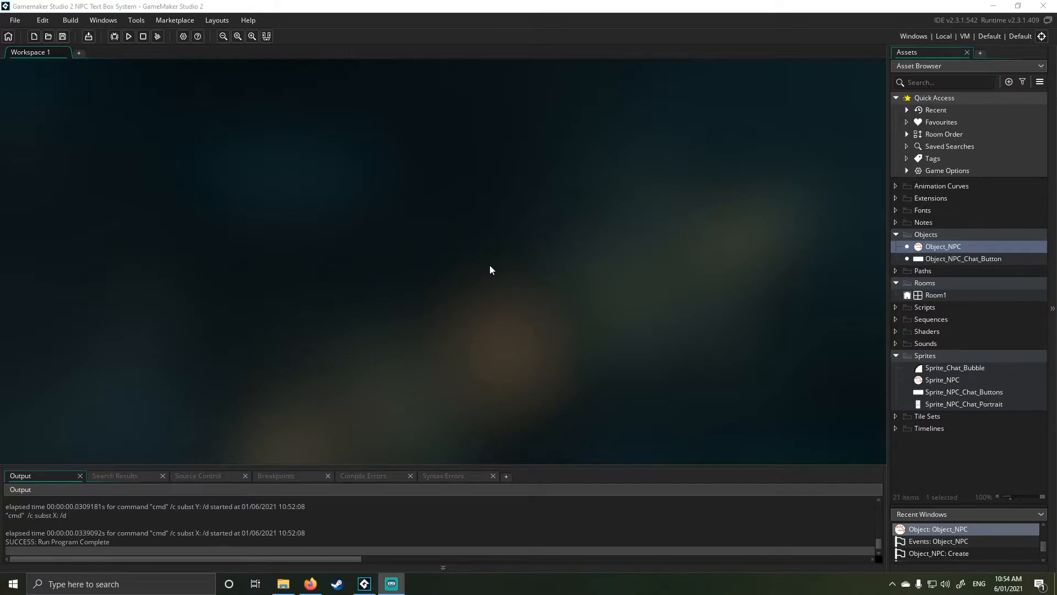
pyautogui.moveTo(133, 49)
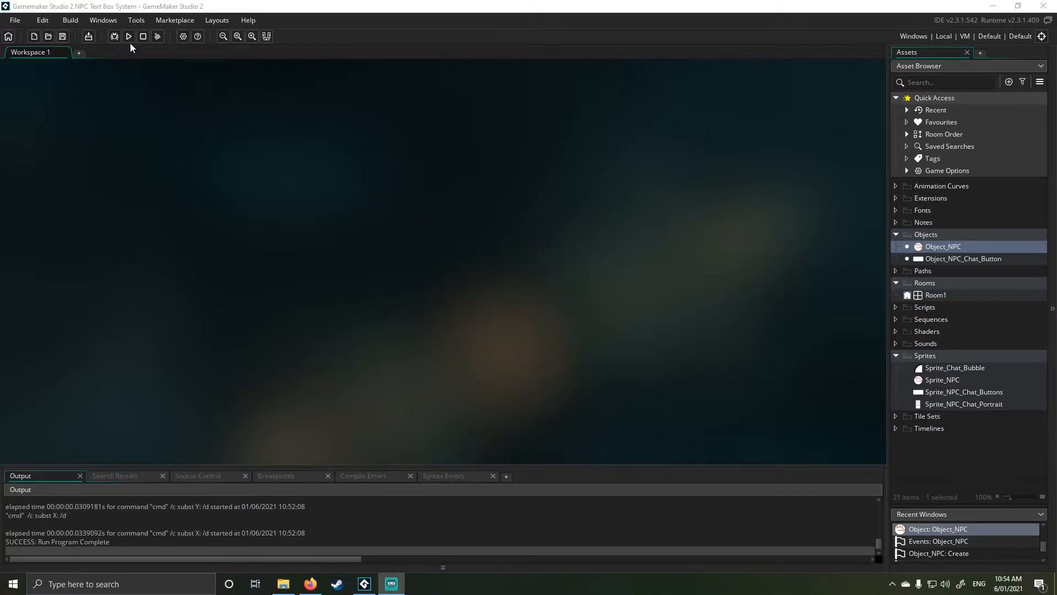
# Run the game and click through the NPC conversation, ending with the No Prob reply and restarting it.
pyautogui.click(128, 36)
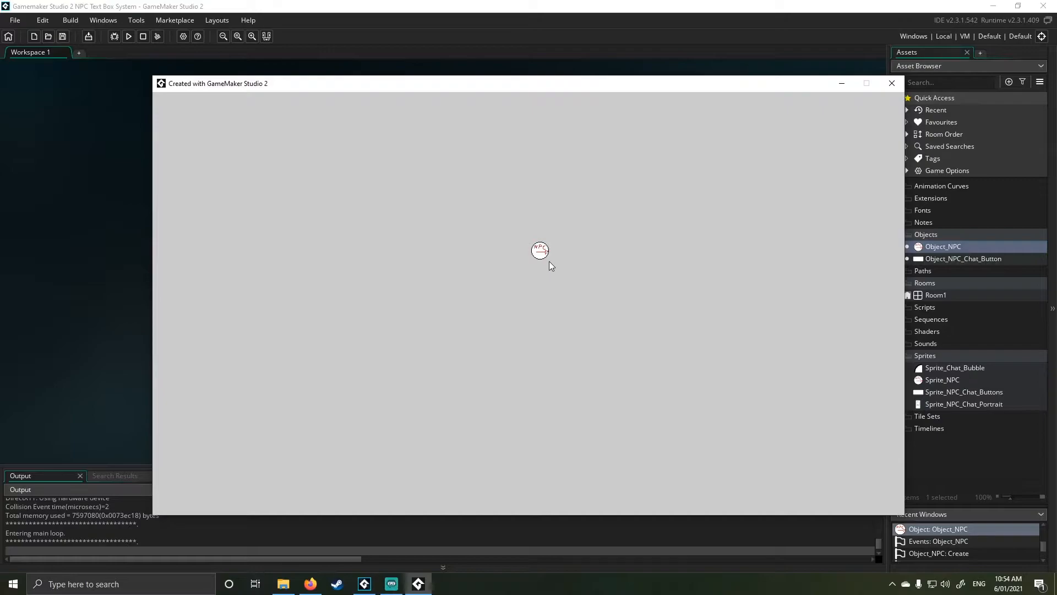
pyautogui.click(540, 250)
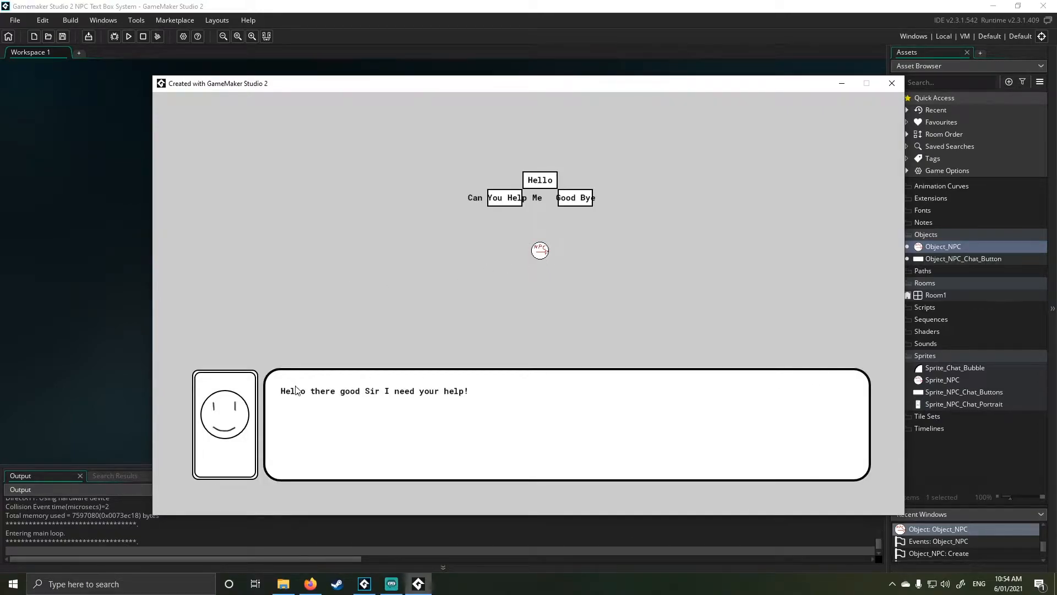
pyautogui.moveTo(732, 443)
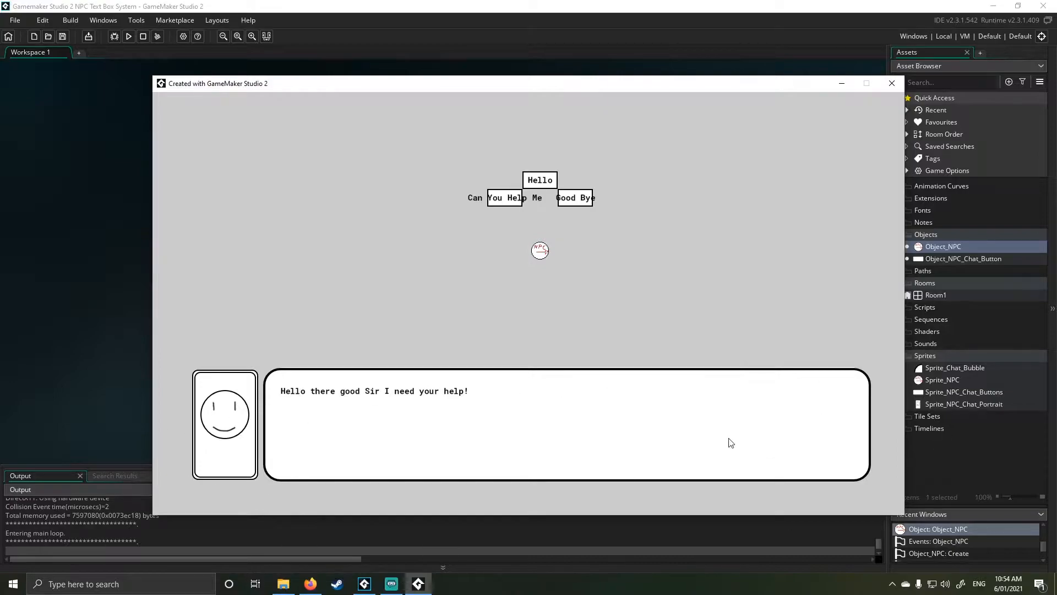
pyautogui.moveTo(248, 442)
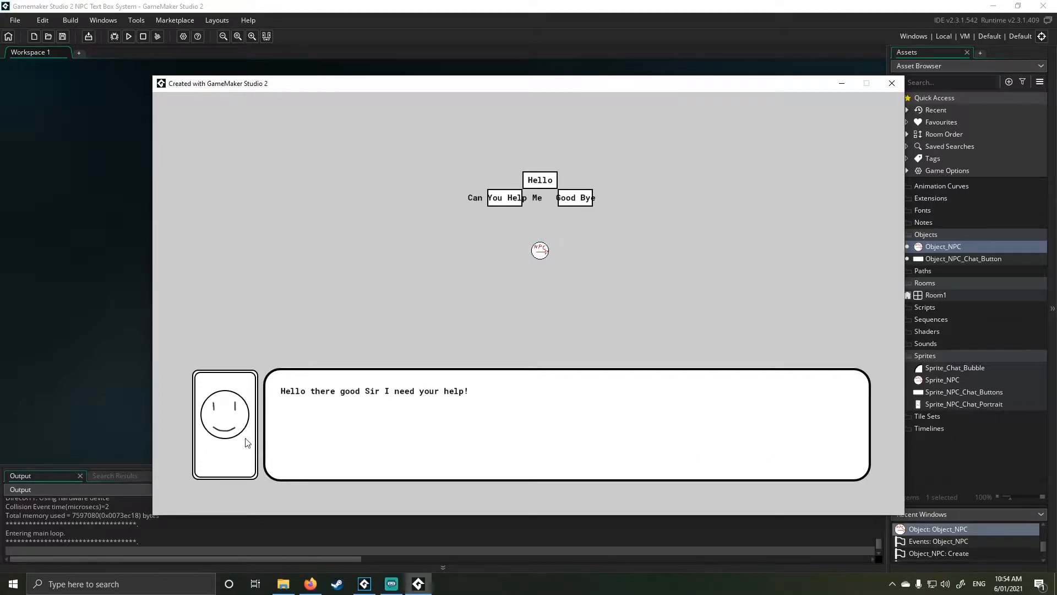
pyautogui.moveTo(313, 395)
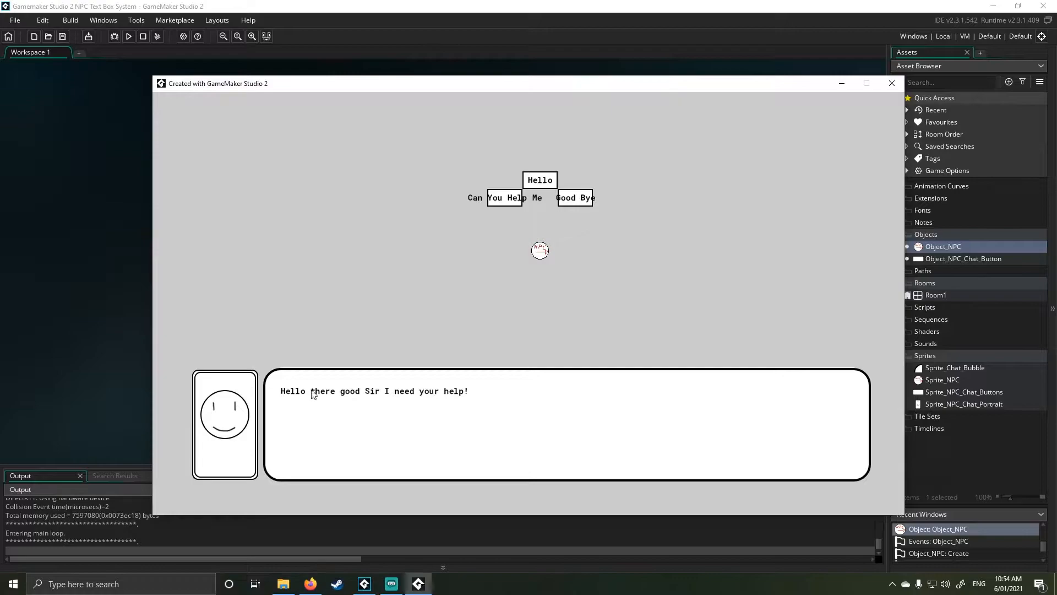
pyautogui.moveTo(486, 207)
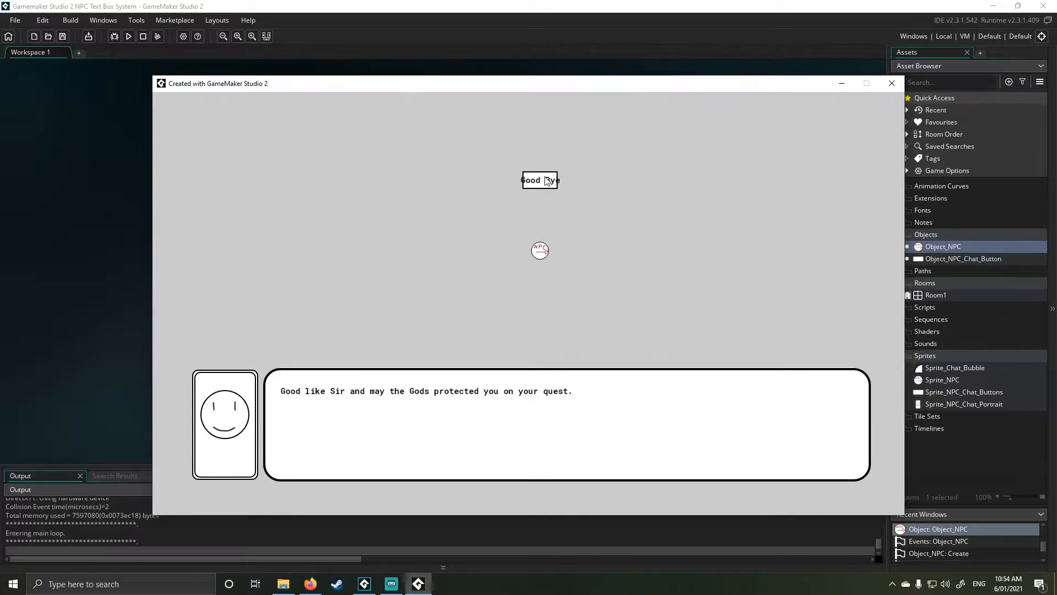
pyautogui.moveTo(319, 409)
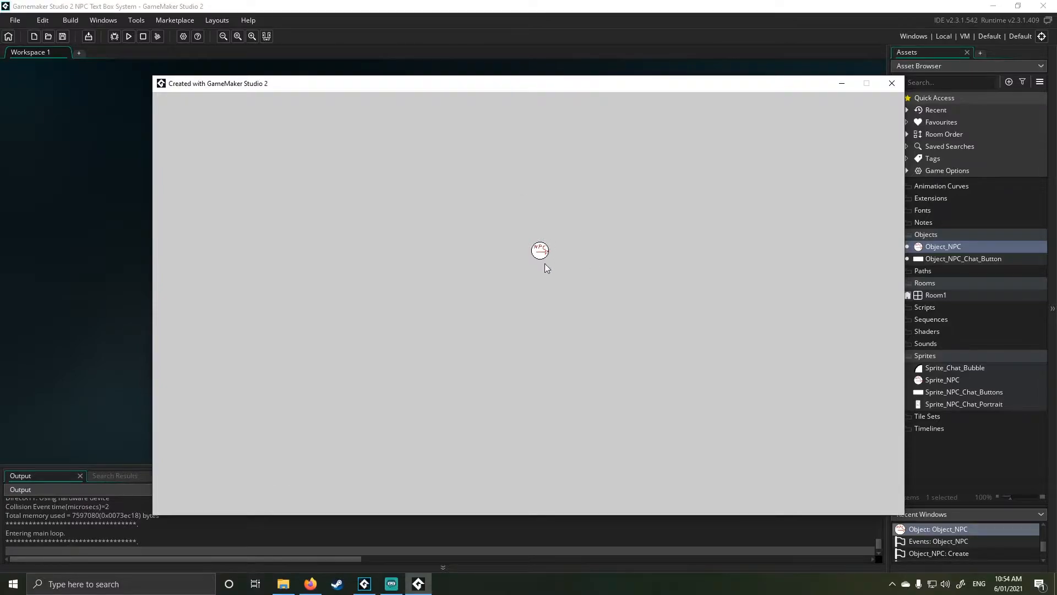
pyautogui.click(539, 251)
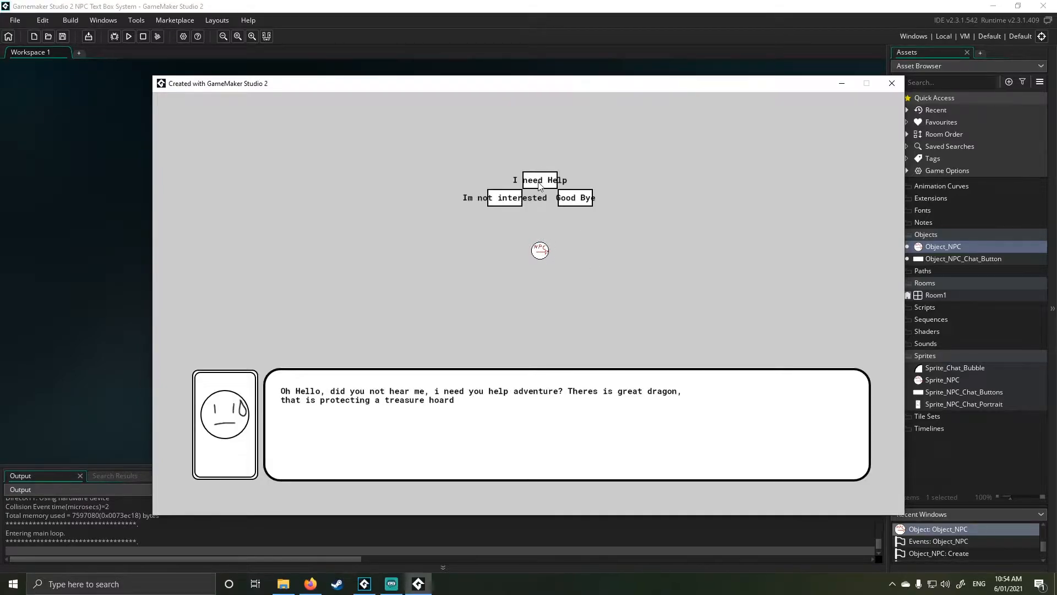
pyautogui.click(540, 181)
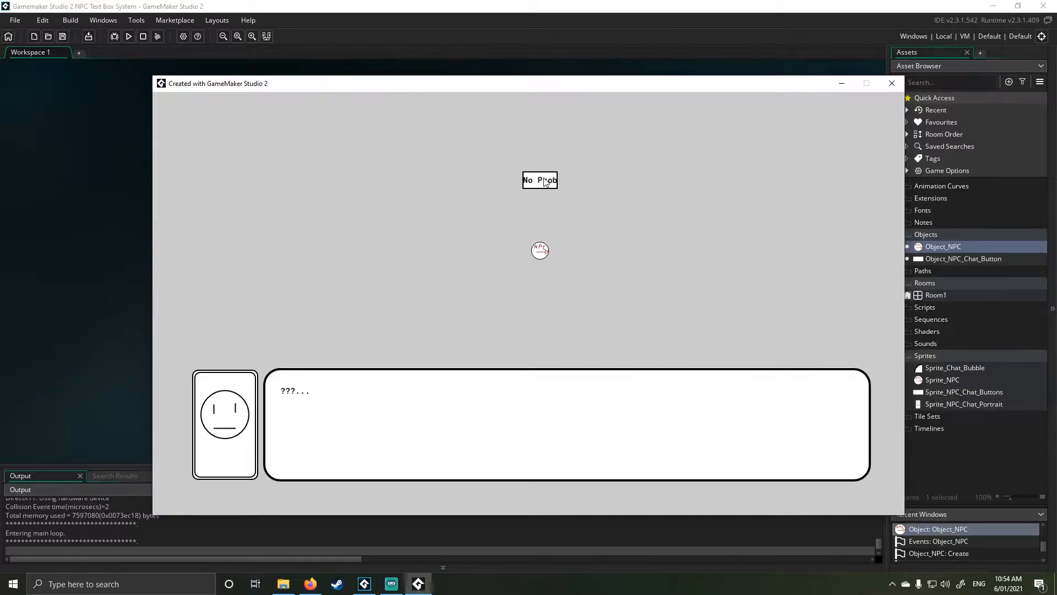
pyautogui.click(540, 181)
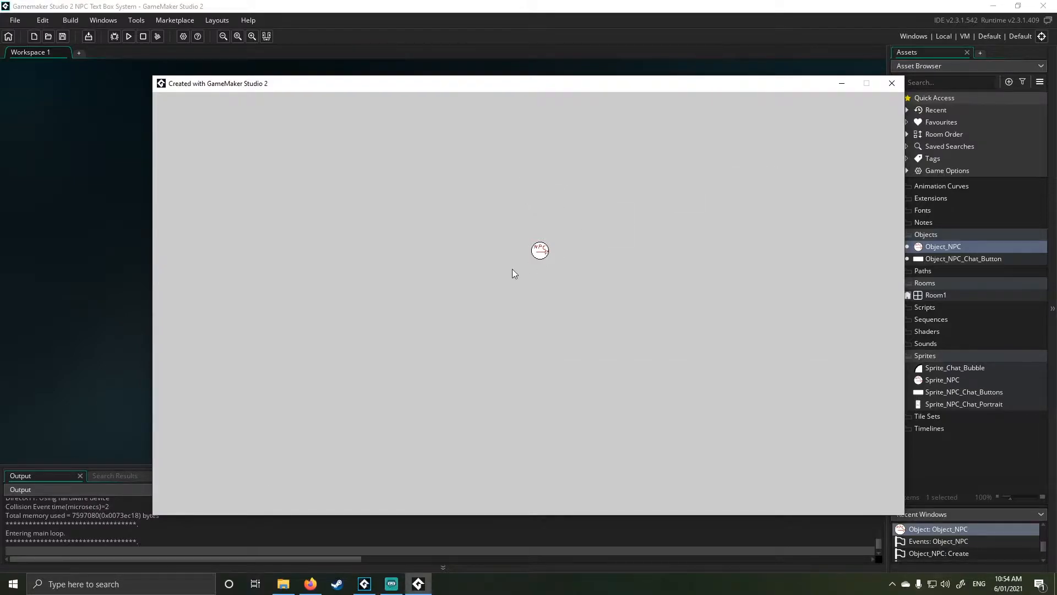
pyautogui.click(540, 250)
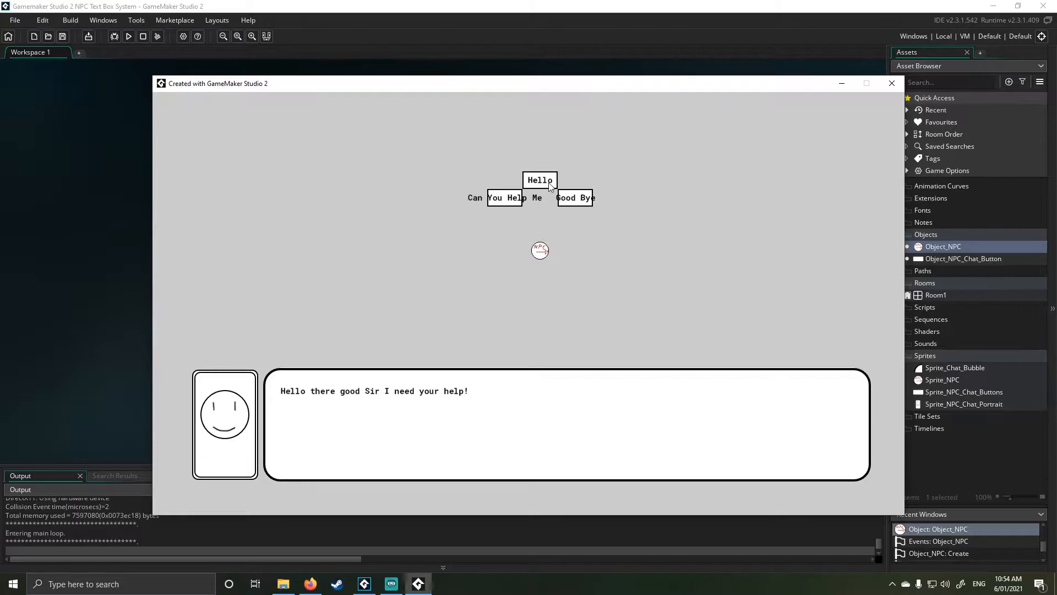
pyautogui.moveTo(539, 254)
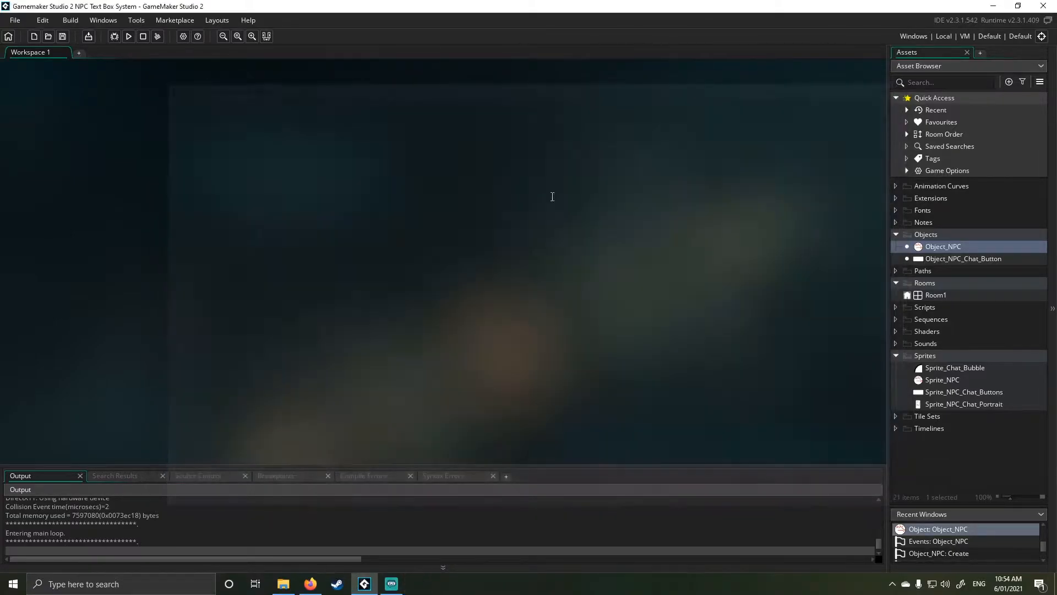
# Bring up Object_NPC's Create event code in a widened editor.
pyautogui.doubleClick(943, 246)
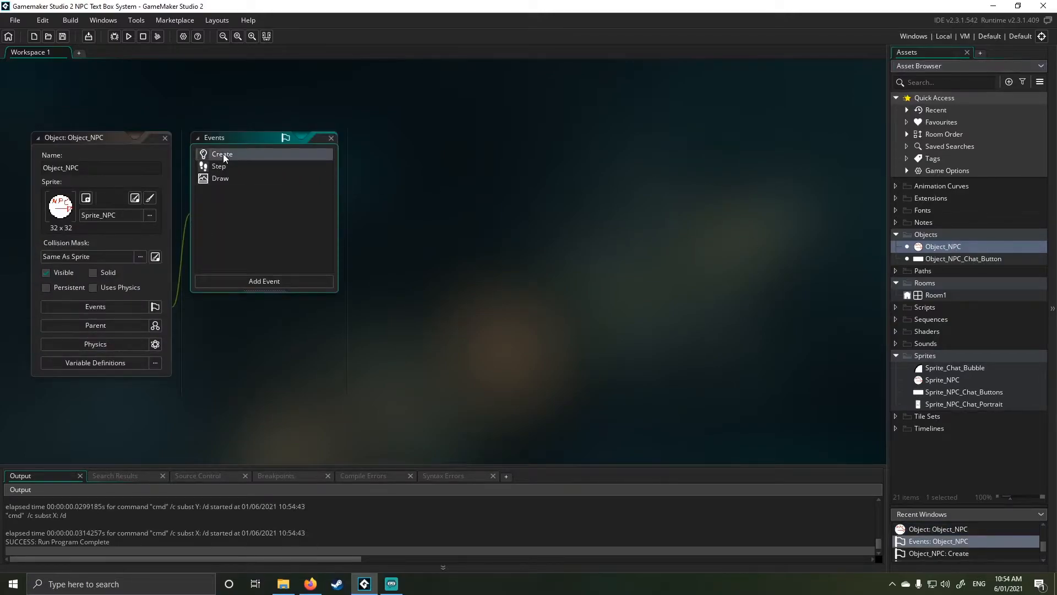
pyautogui.doubleClick(222, 154)
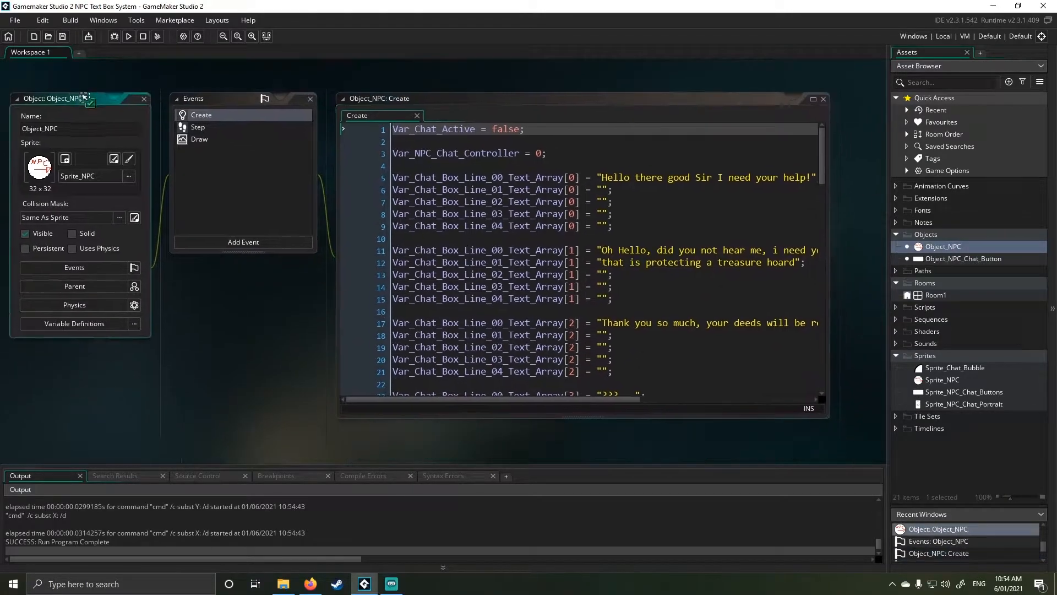
pyautogui.hscroll(3)
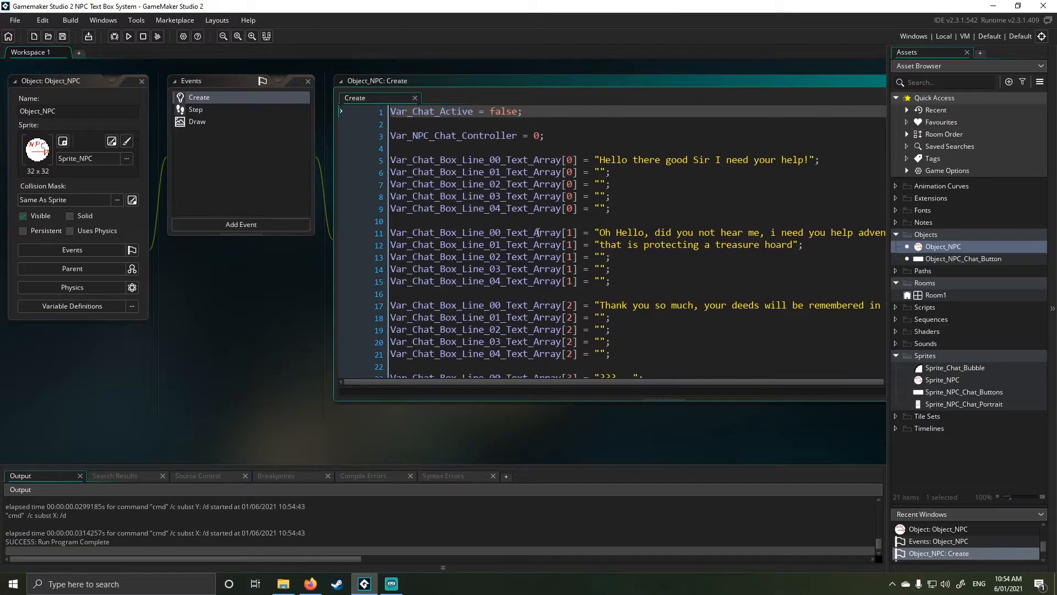
pyautogui.moveTo(390, 233); pyautogui.dragTo(803, 245)
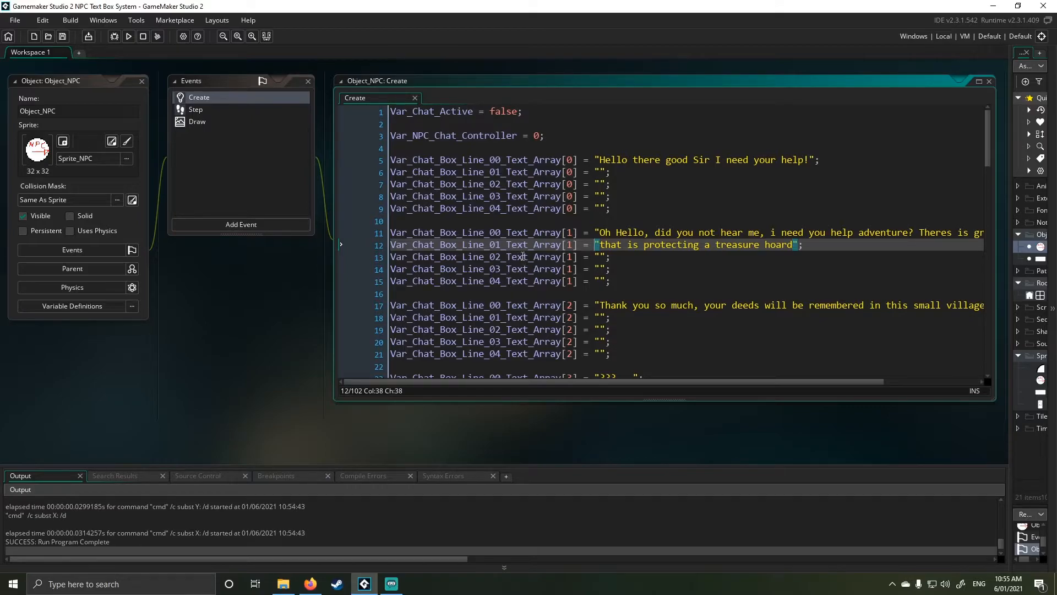
pyautogui.moveTo(519, 256)
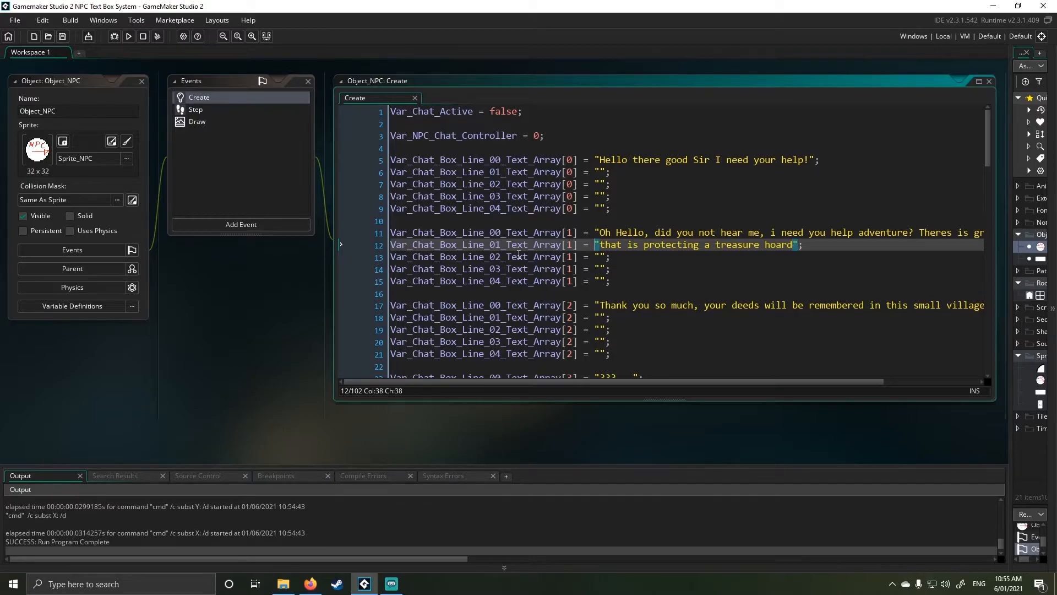
# Review the Create event's dialogue arrays and run the game again.
pyautogui.scroll(-3)
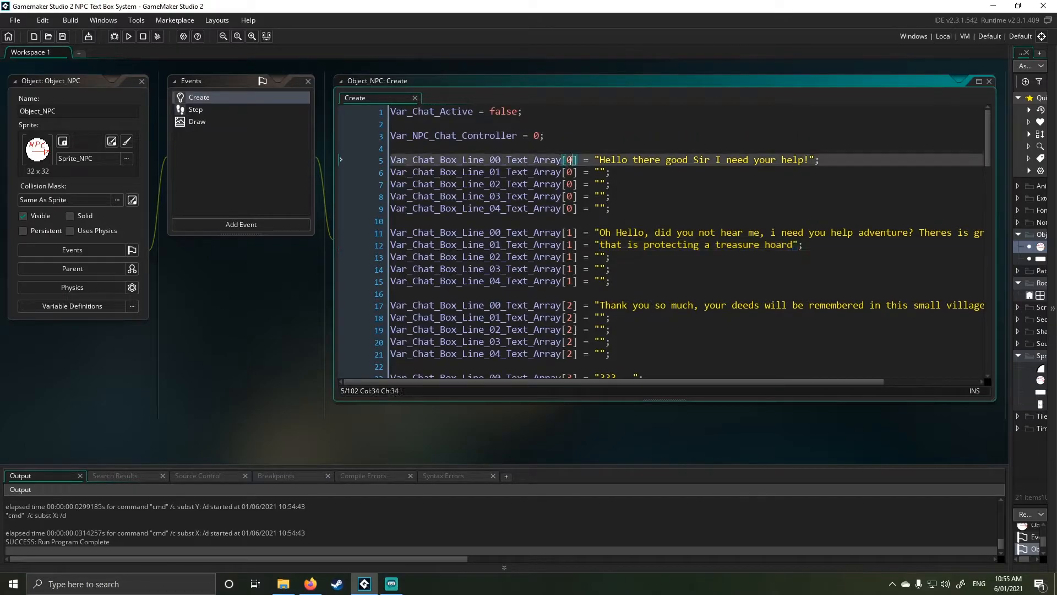
pyautogui.click(573, 208)
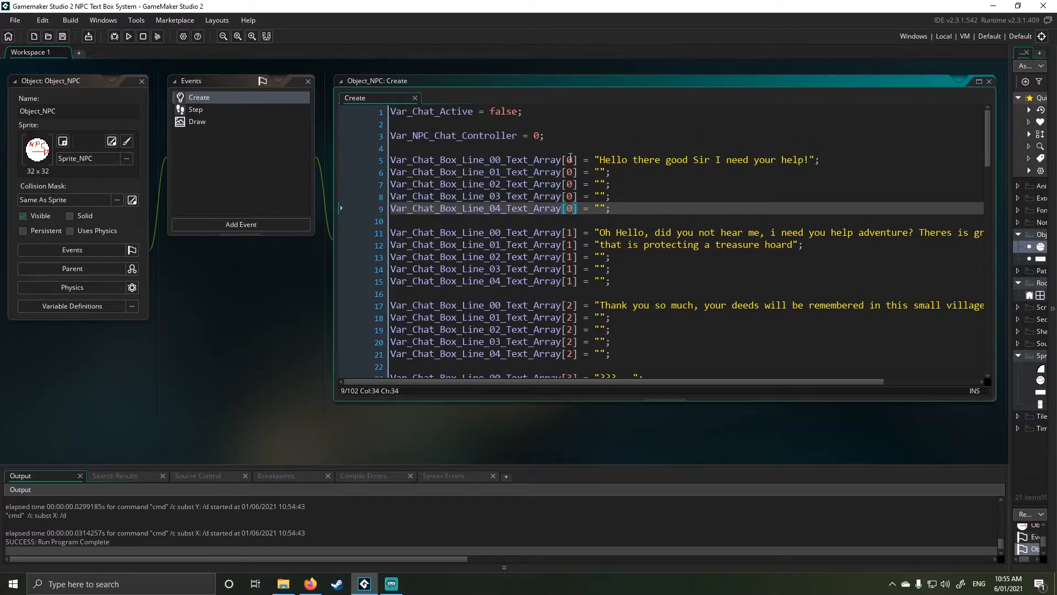
pyautogui.scroll(-3)
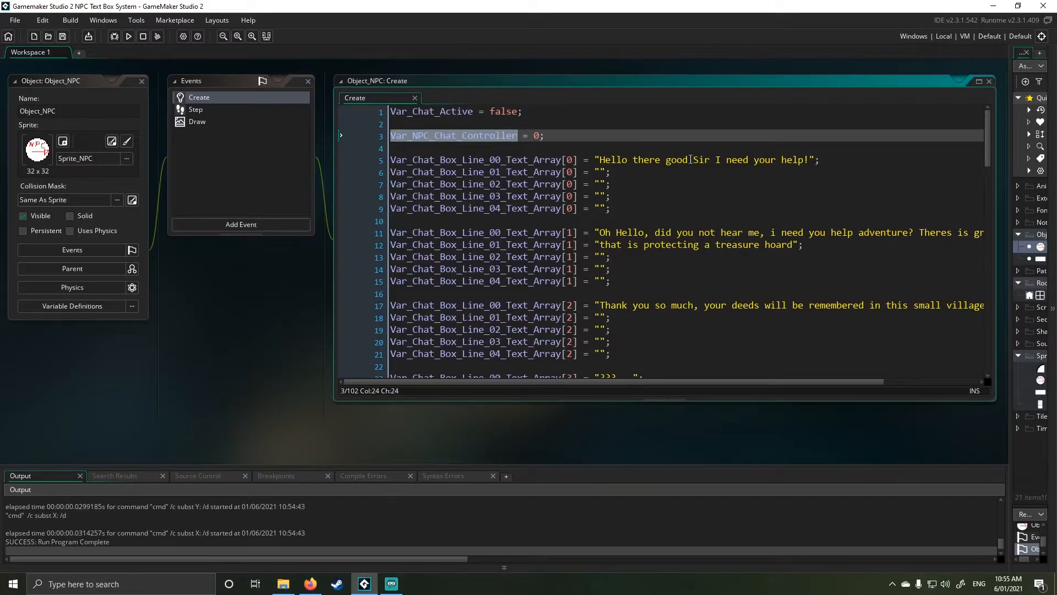
pyautogui.scroll(-3)
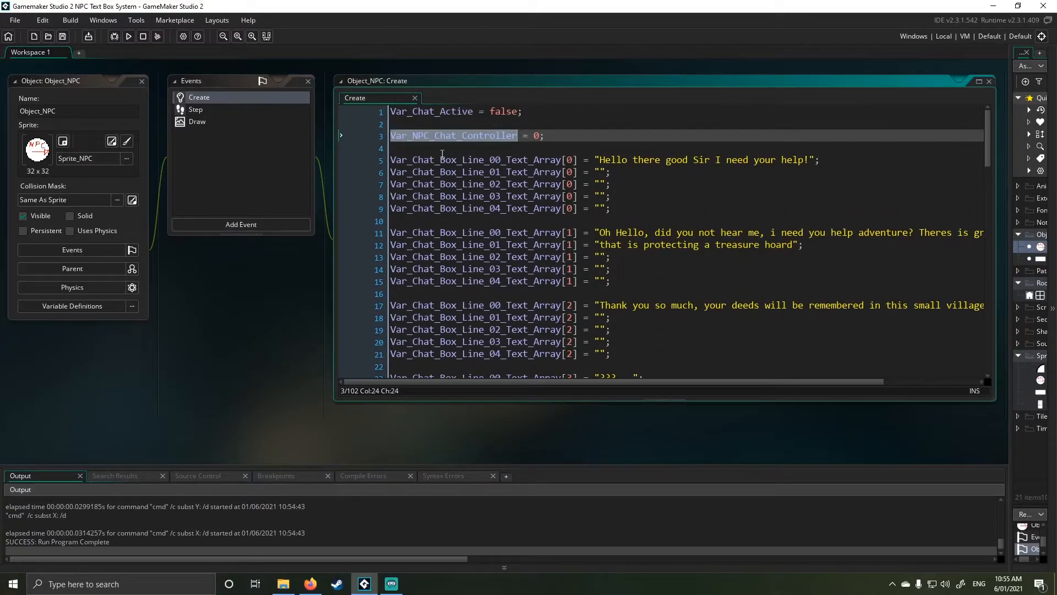
pyautogui.click(128, 35)
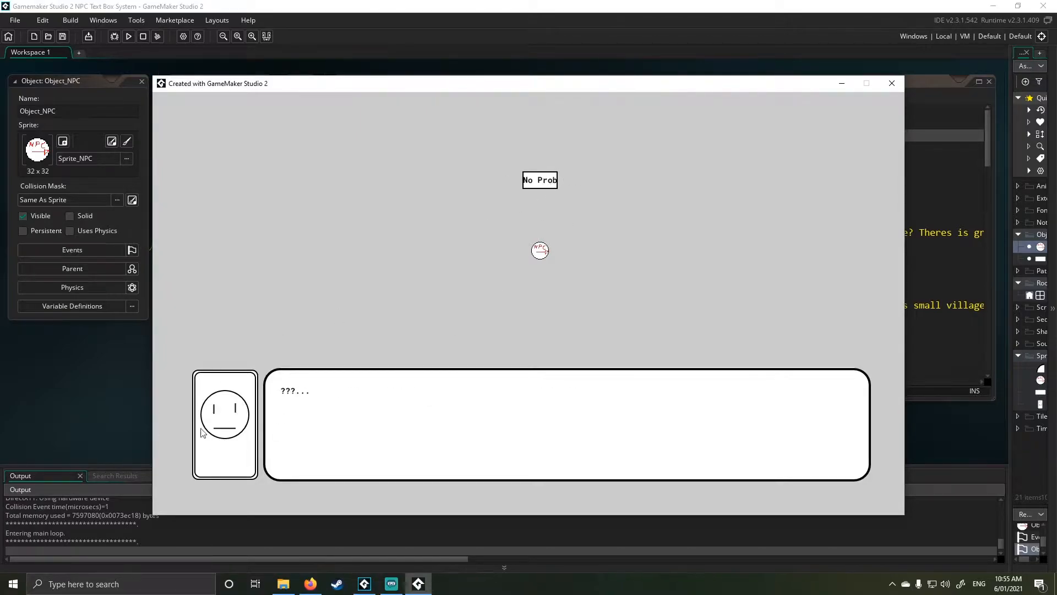
# Close the running game window to return to the Create event code.
pyautogui.click(893, 83)
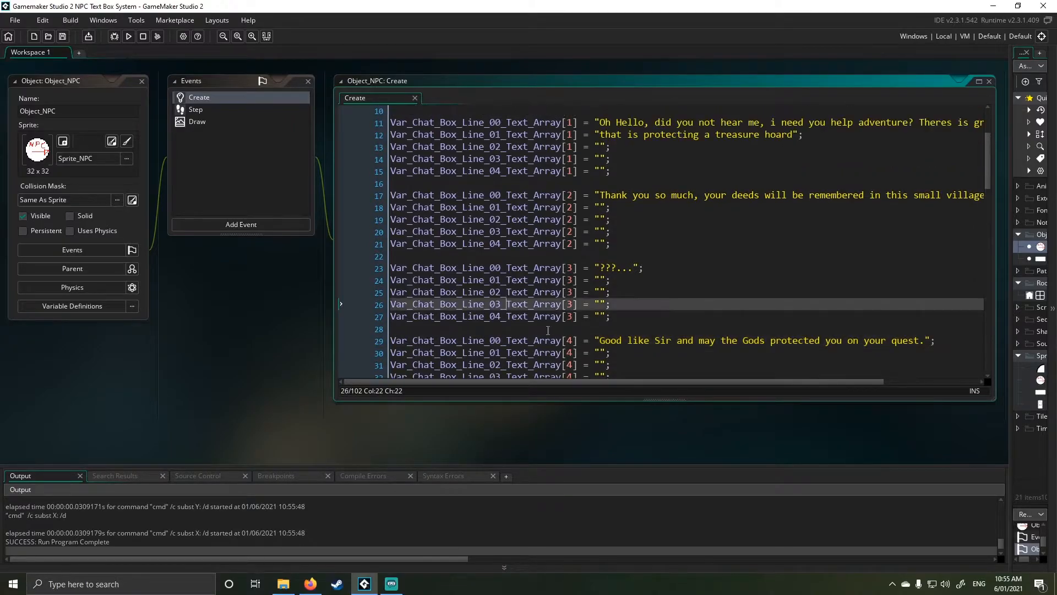
# Scroll the Create event code back toward its first dialogue arrays.
pyautogui.scroll(-3)
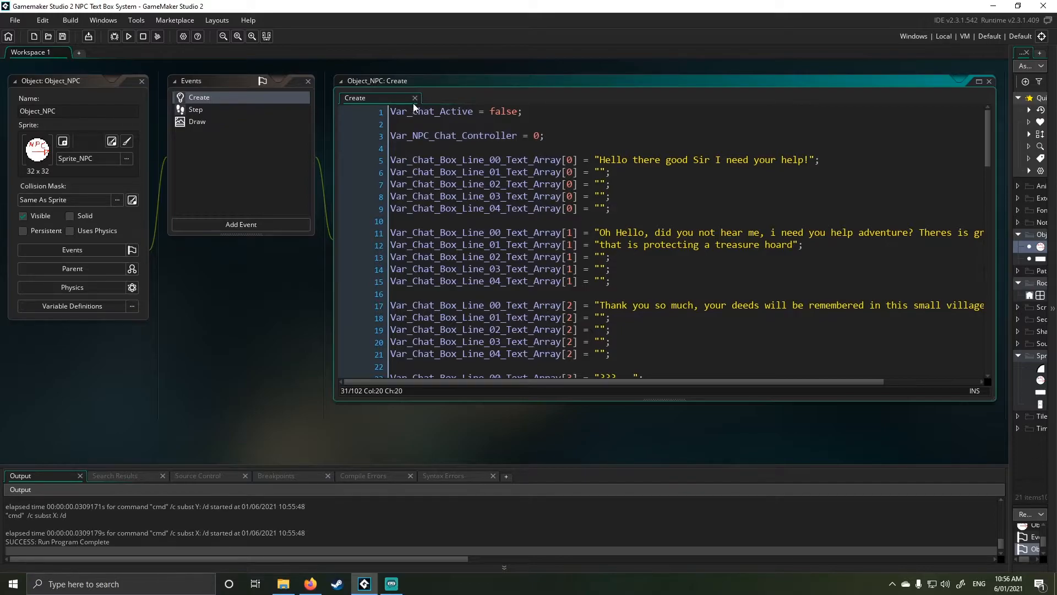
pyautogui.moveTo(415, 101)
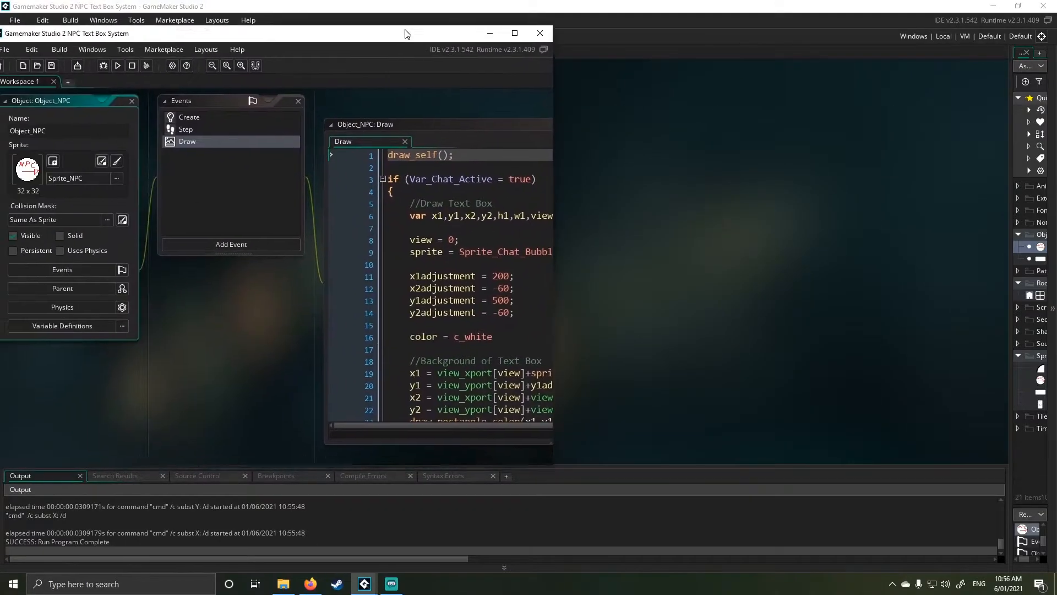
# Change y1adjustment to 600 in the Draw event and run the game to test the text box.
pyautogui.click(514, 33)
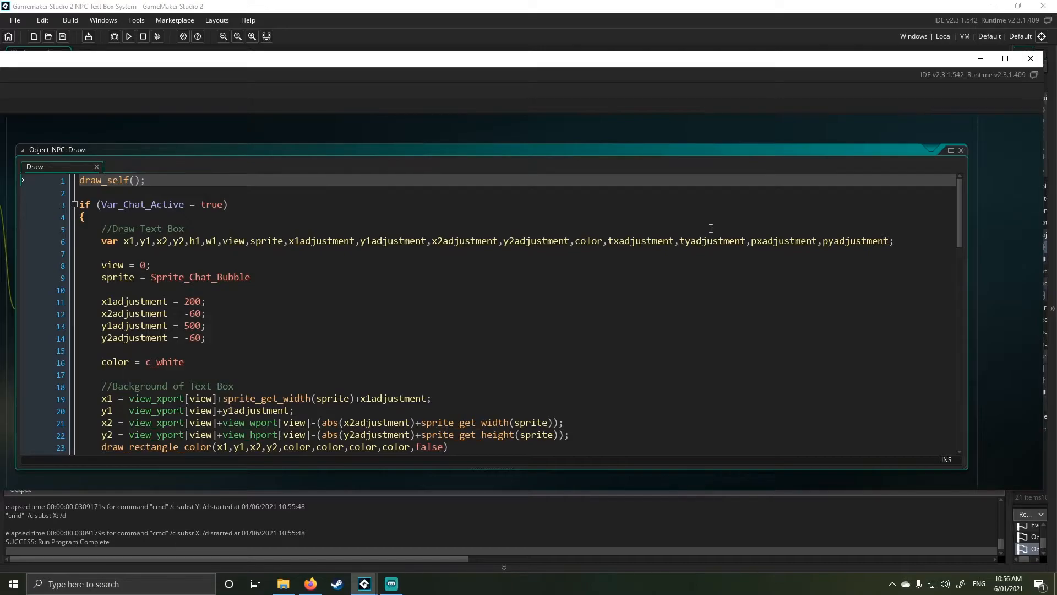
pyautogui.moveTo(762, 212)
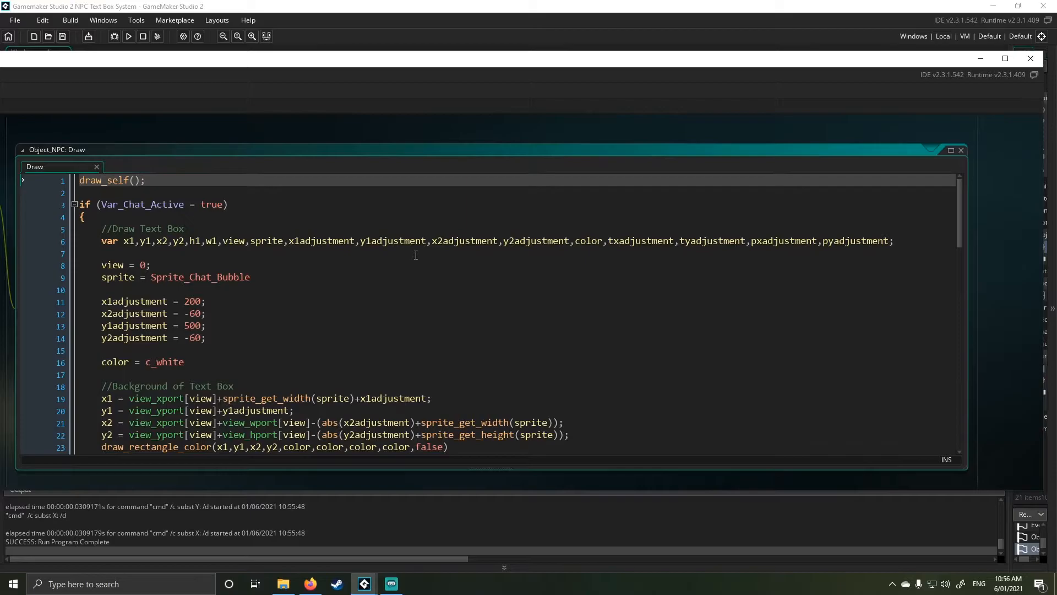
pyautogui.moveTo(395, 260)
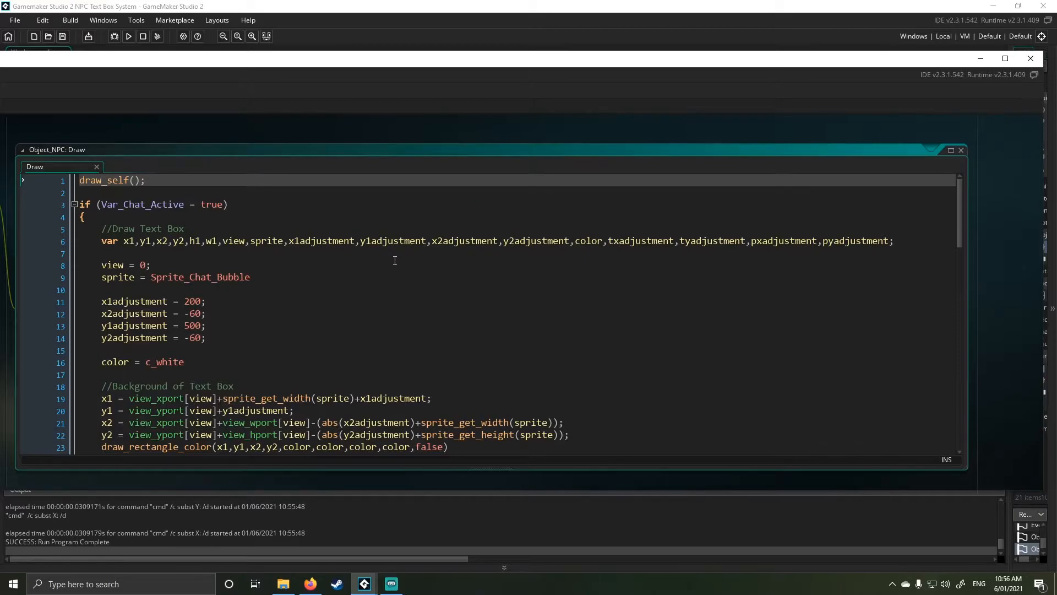
pyautogui.moveTo(100, 301); pyautogui.dragTo(206, 338)
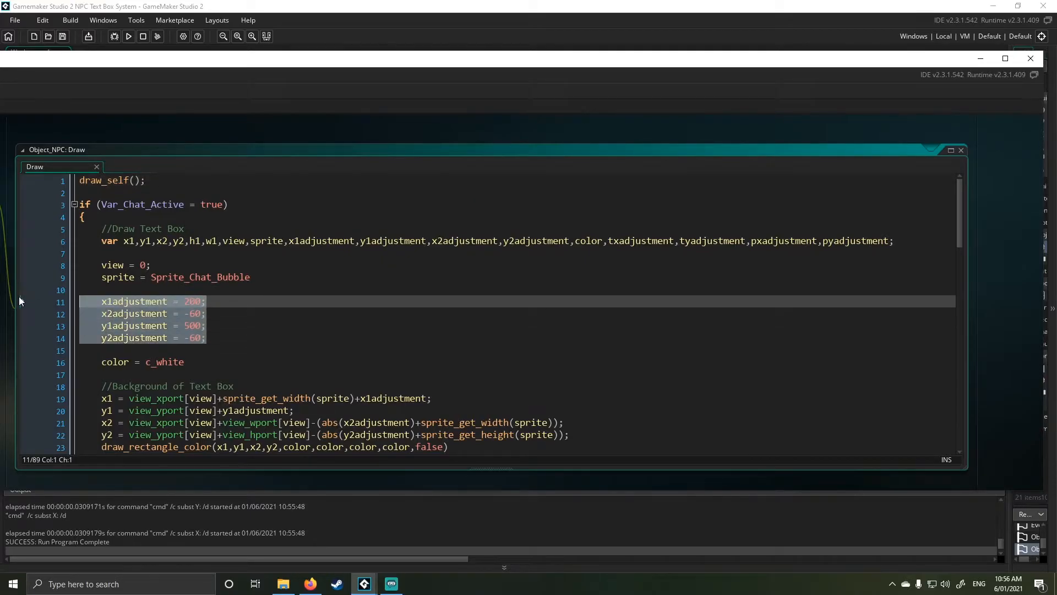
pyautogui.click(204, 313)
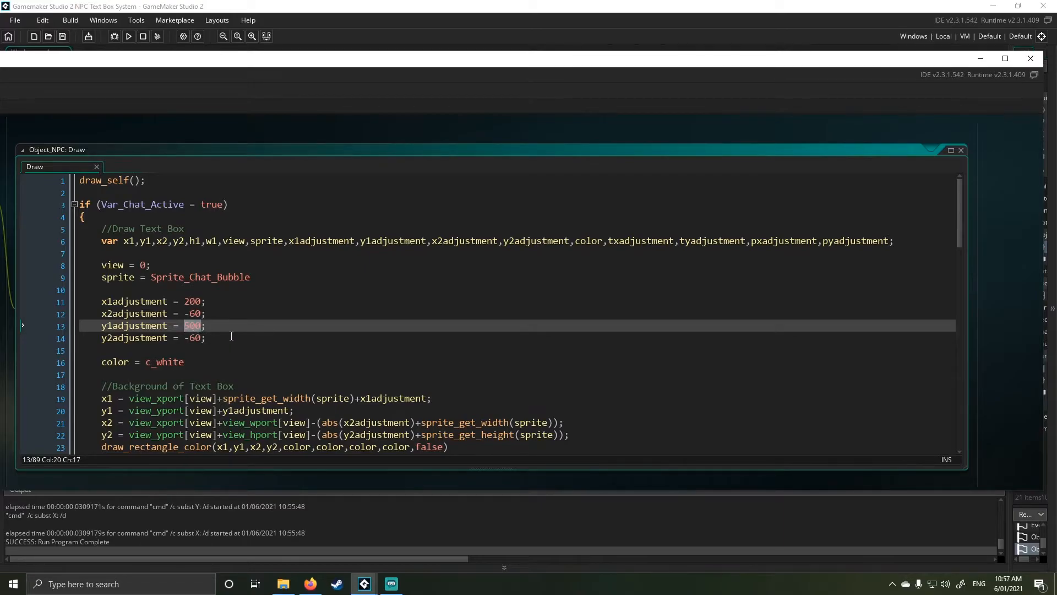
pyautogui.write('600')
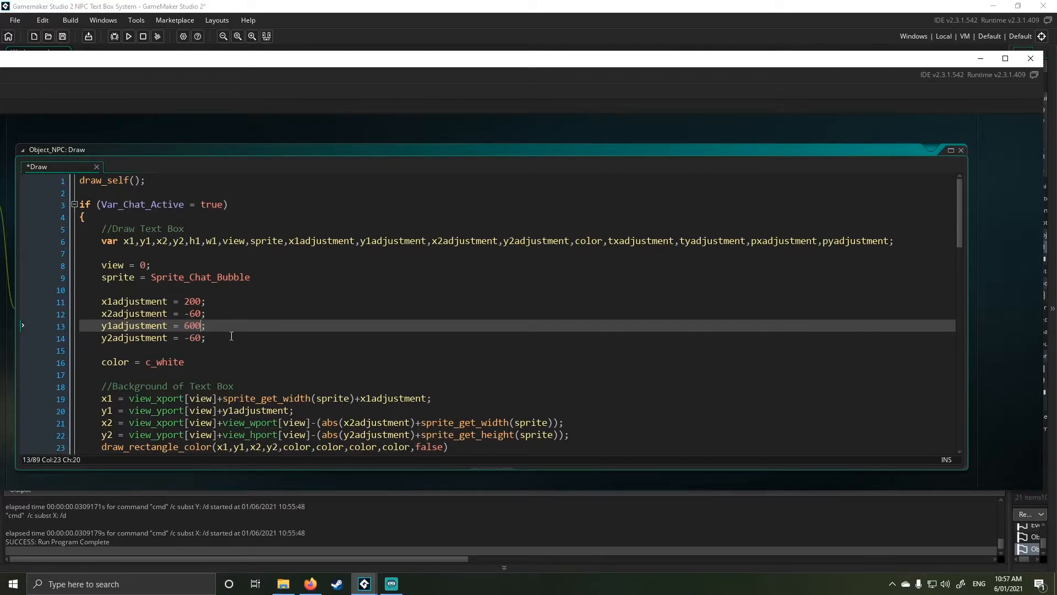
pyautogui.click(127, 35)
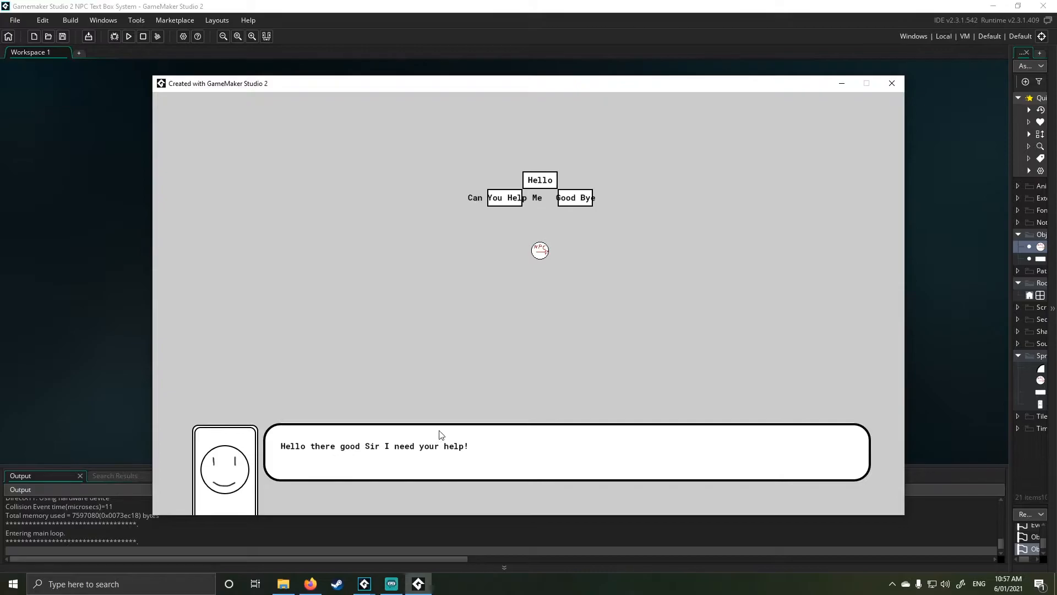
# Close the running game window to return to the Draw event code.
pyautogui.click(892, 84)
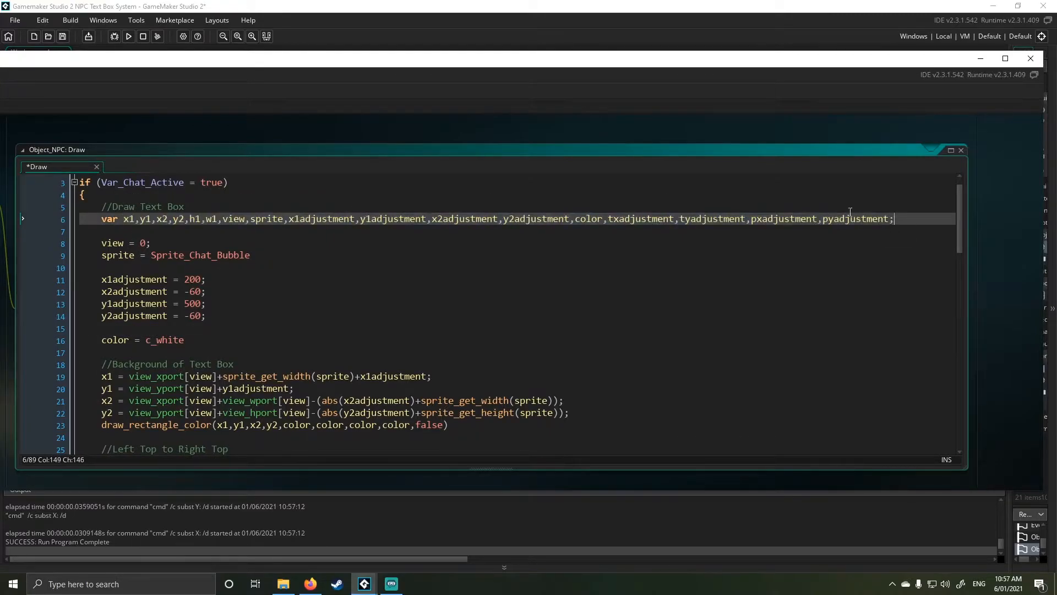
# Highlight uses of the view variable, retype 0 on line 8, and close the Draw code editor.
pyautogui.write('draw_self();')
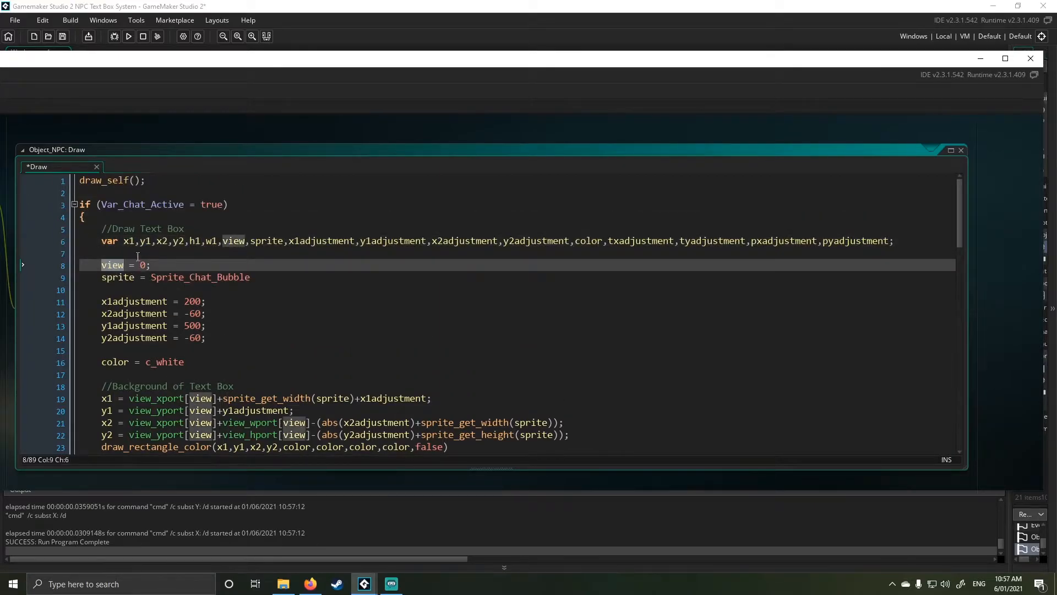
pyautogui.click(210, 399)
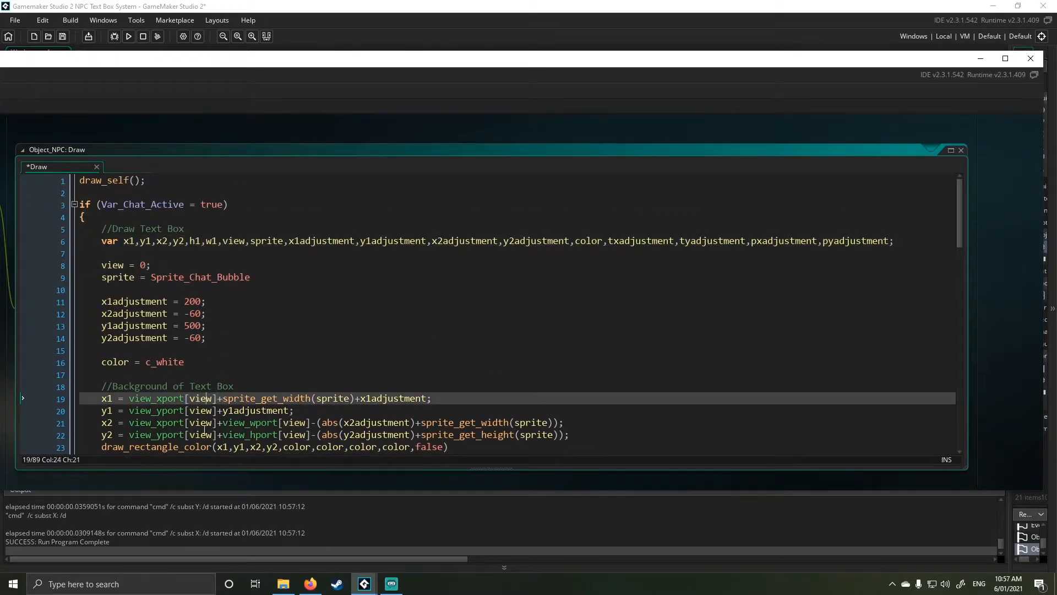
pyautogui.doubleClick(202, 399)
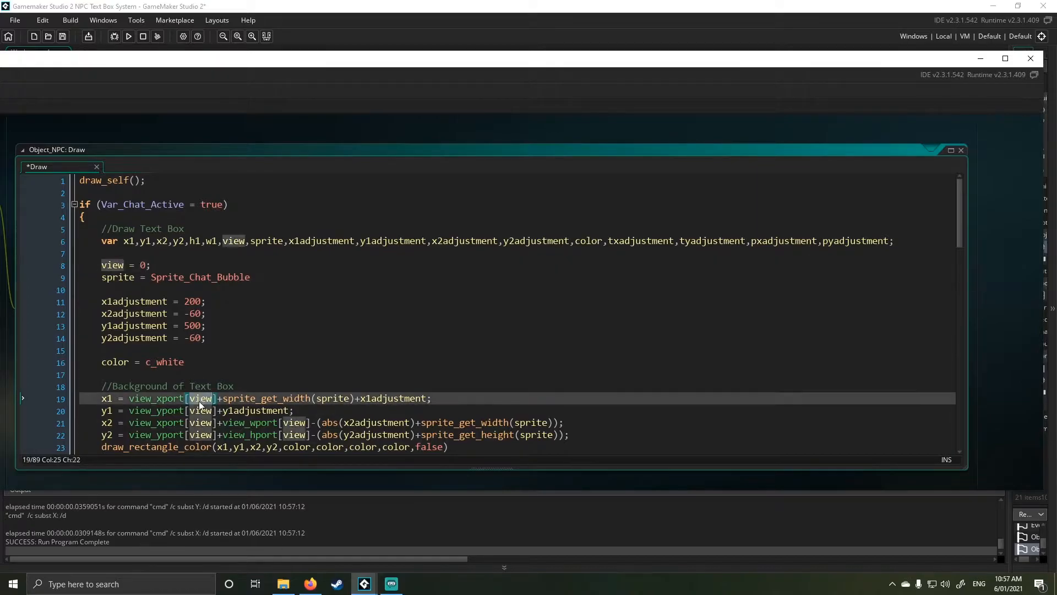
pyautogui.moveTo(161, 361)
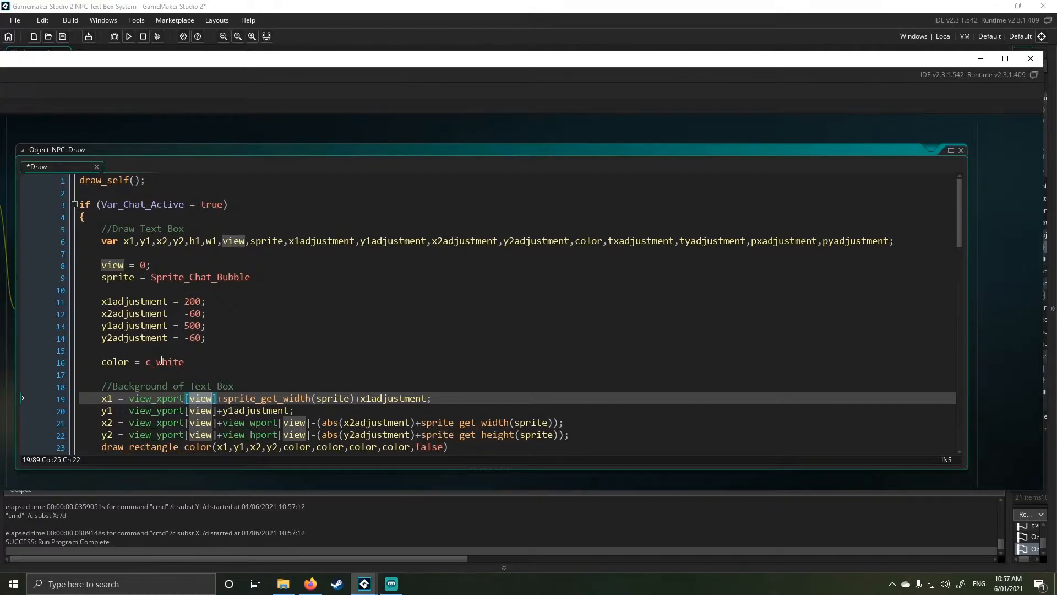
pyautogui.moveTo(163, 355)
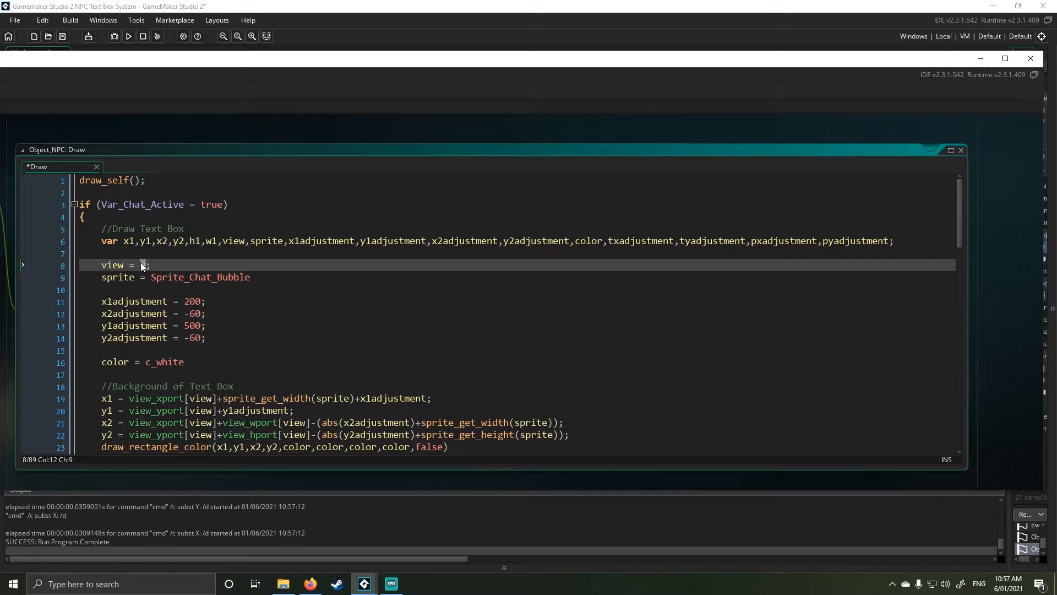
pyautogui.write('0')
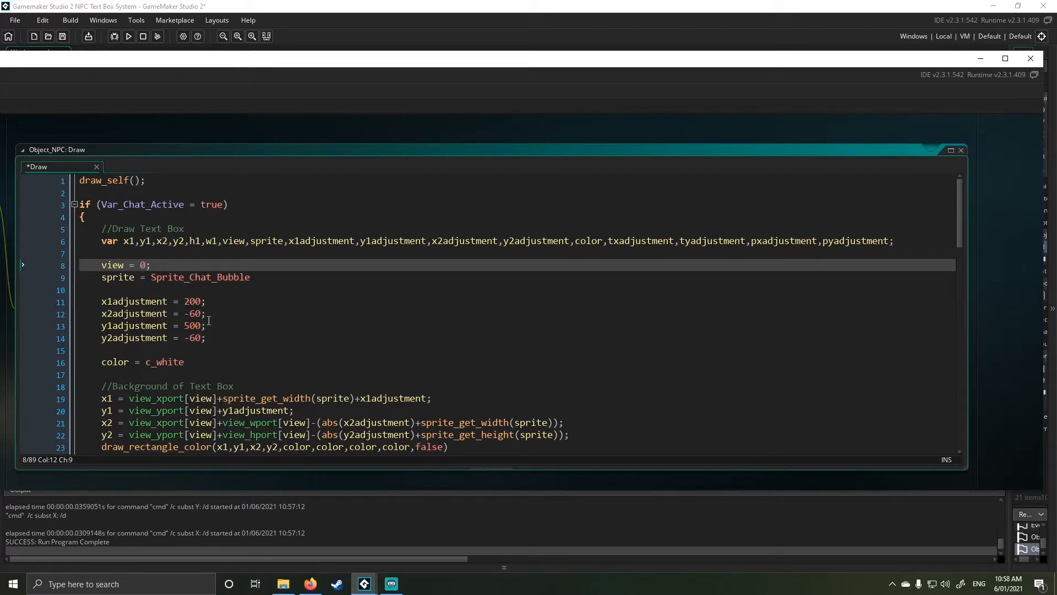
pyautogui.click(141, 338)
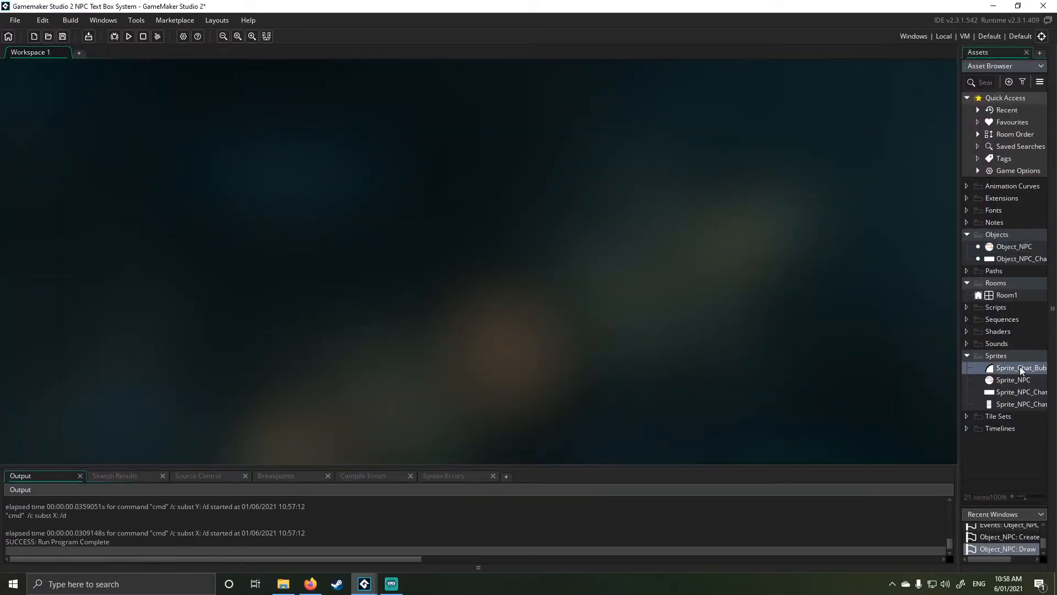
# Inspect the Sprite_Chat_Bubble frames and close the sprite editor.
pyautogui.doubleClick(1022, 368)
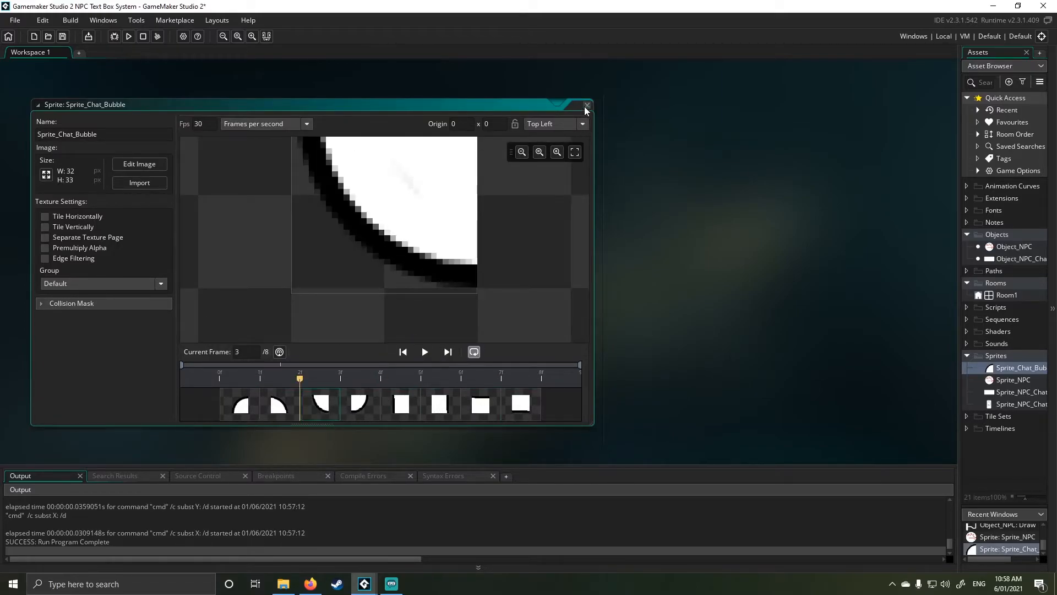
pyautogui.click(587, 106)
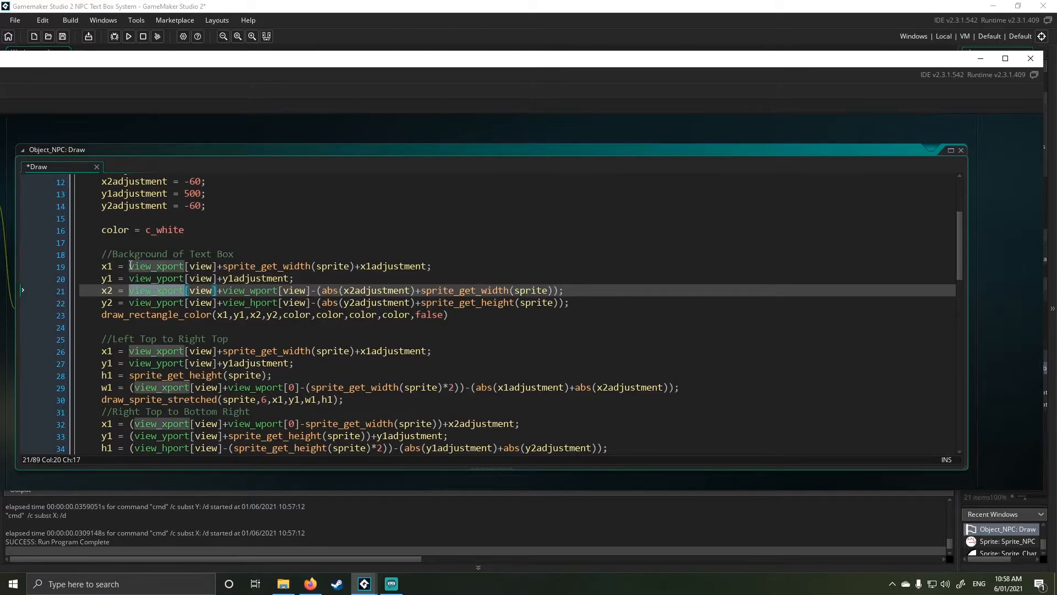
pyautogui.moveTo(129, 265); pyautogui.dragTo(570, 302)
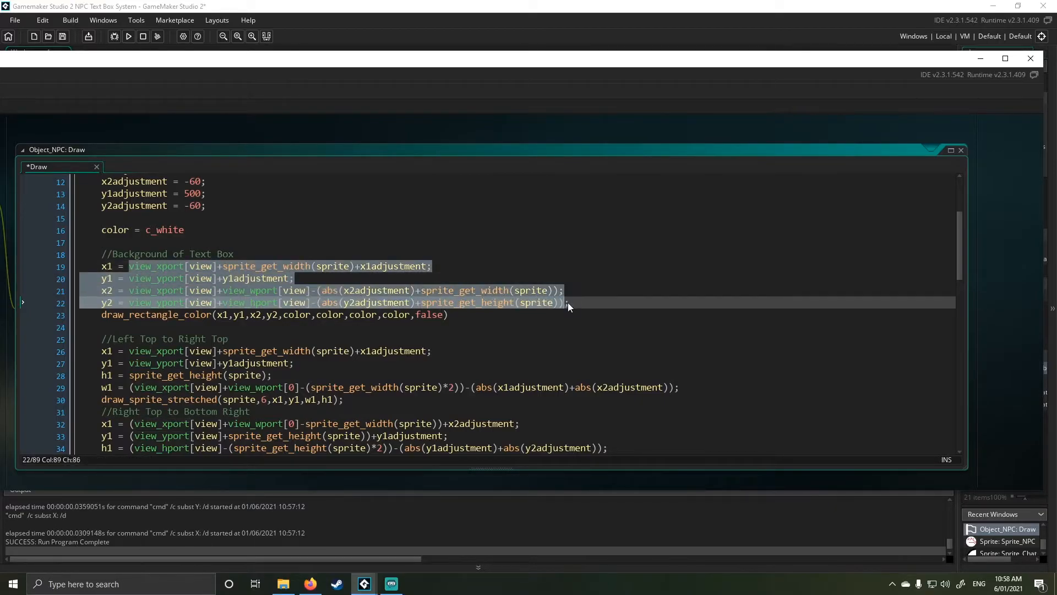
pyautogui.click(577, 301)
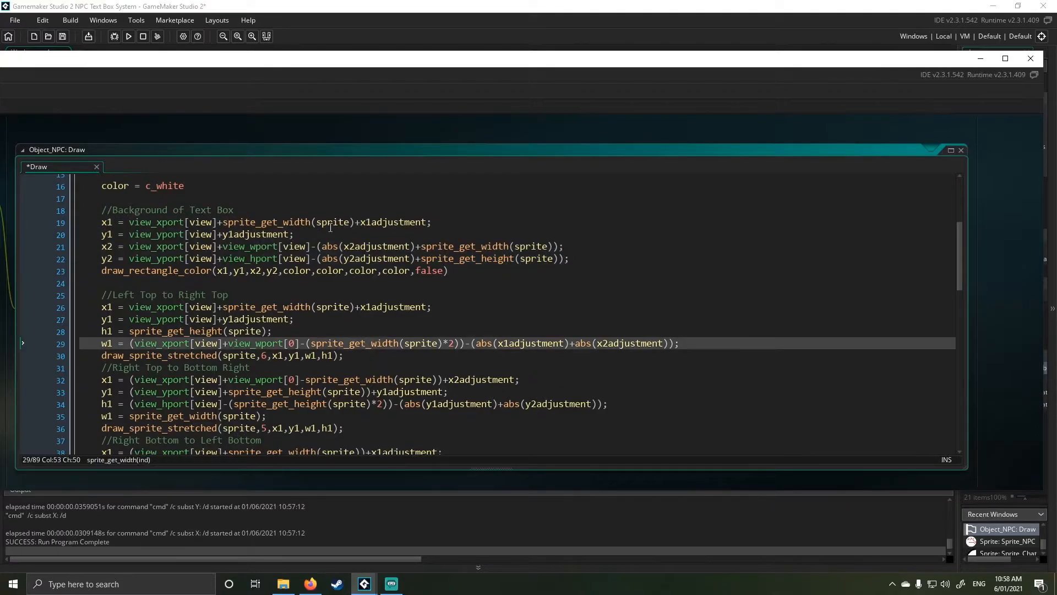
pyautogui.scroll(-3)
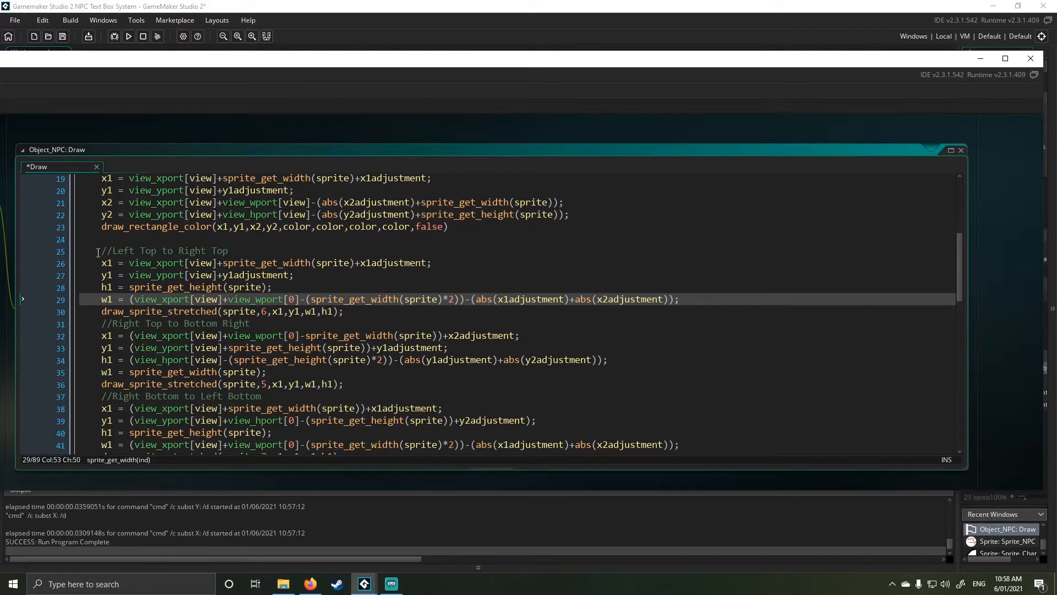
pyautogui.click(101, 251)
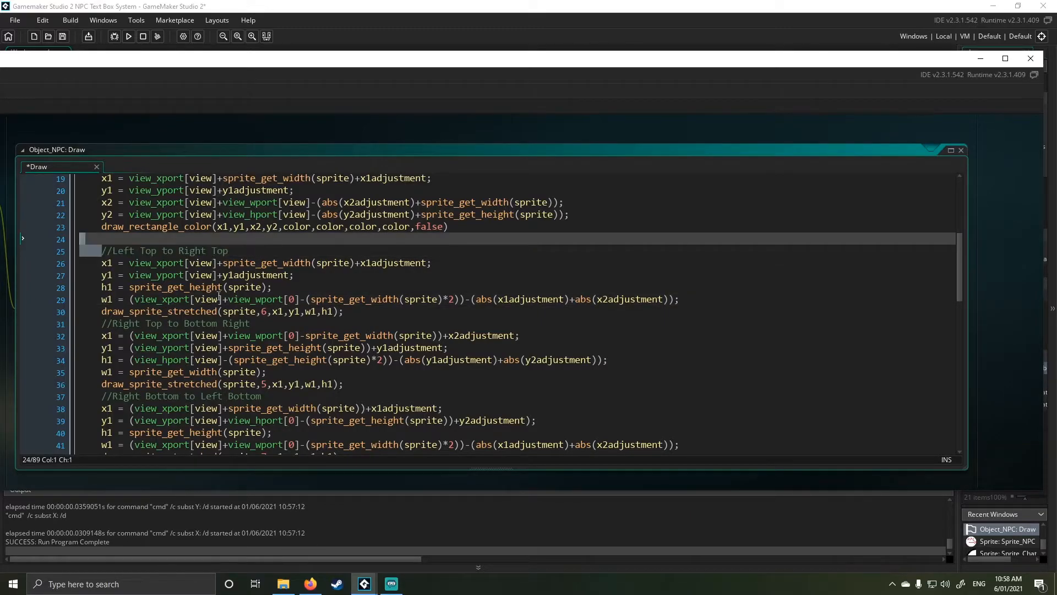
pyautogui.click(108, 310)
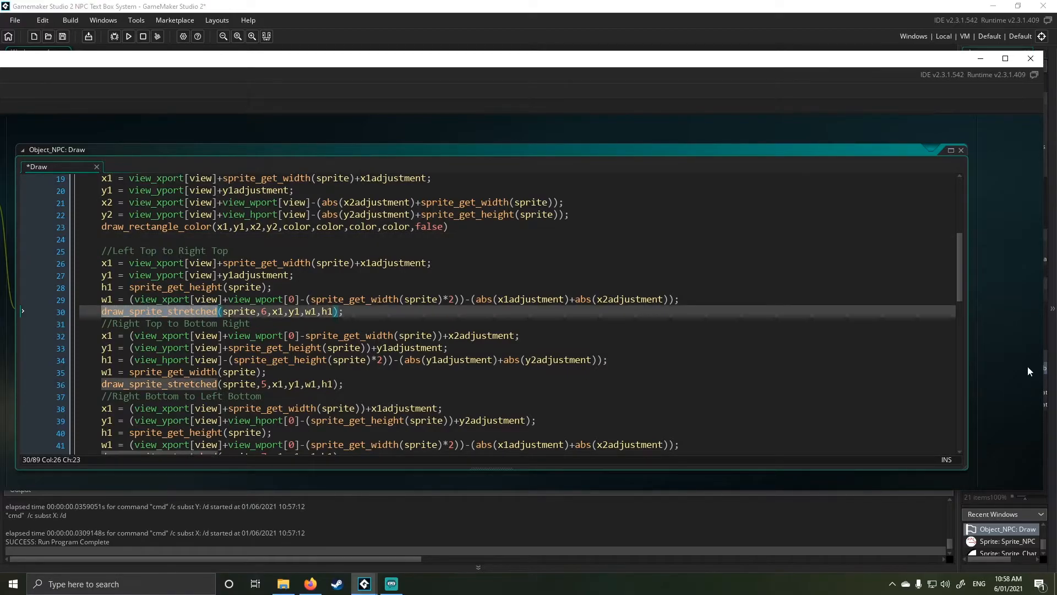
pyautogui.moveTo(868, 298)
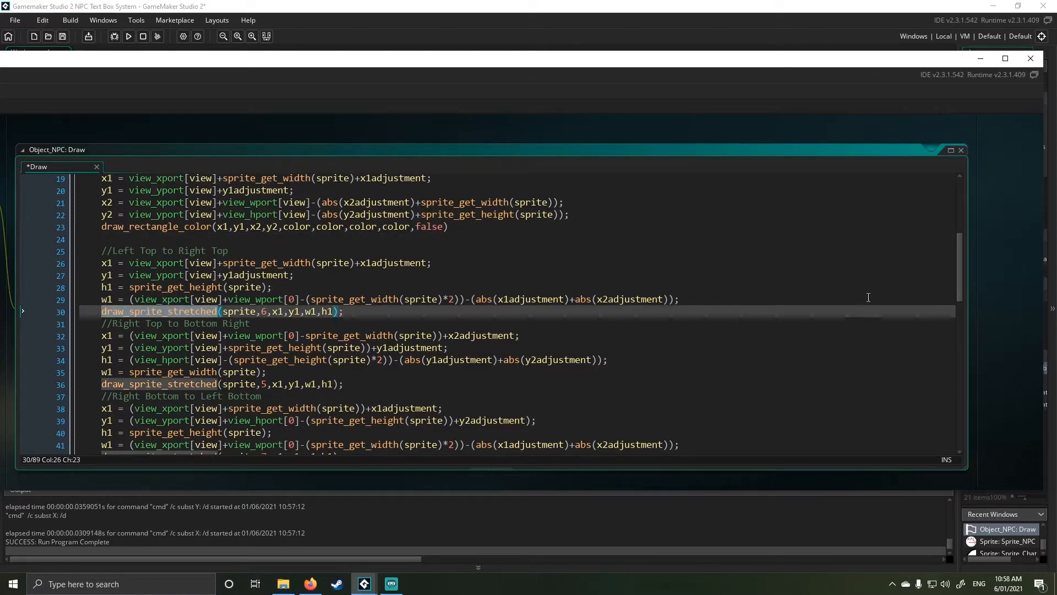
pyautogui.click(960, 149)
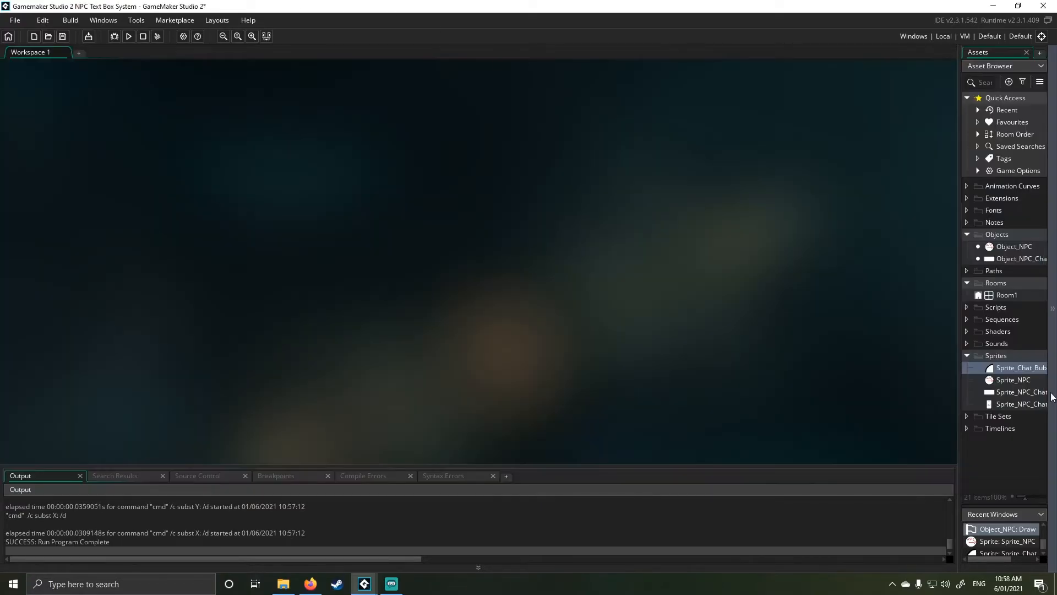
pyautogui.doubleClick(1022, 368)
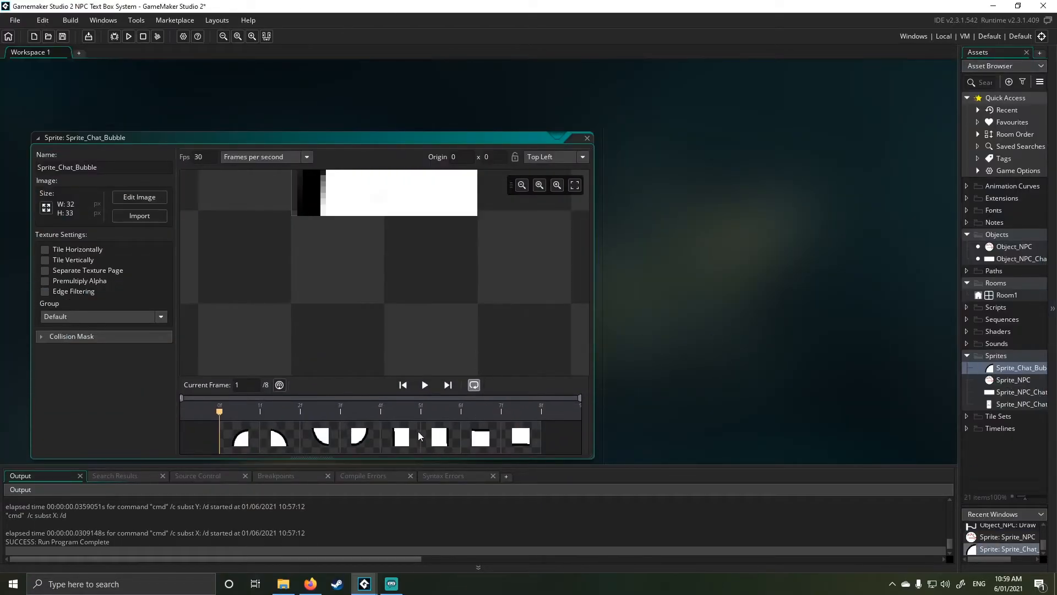
pyautogui.click(481, 437)
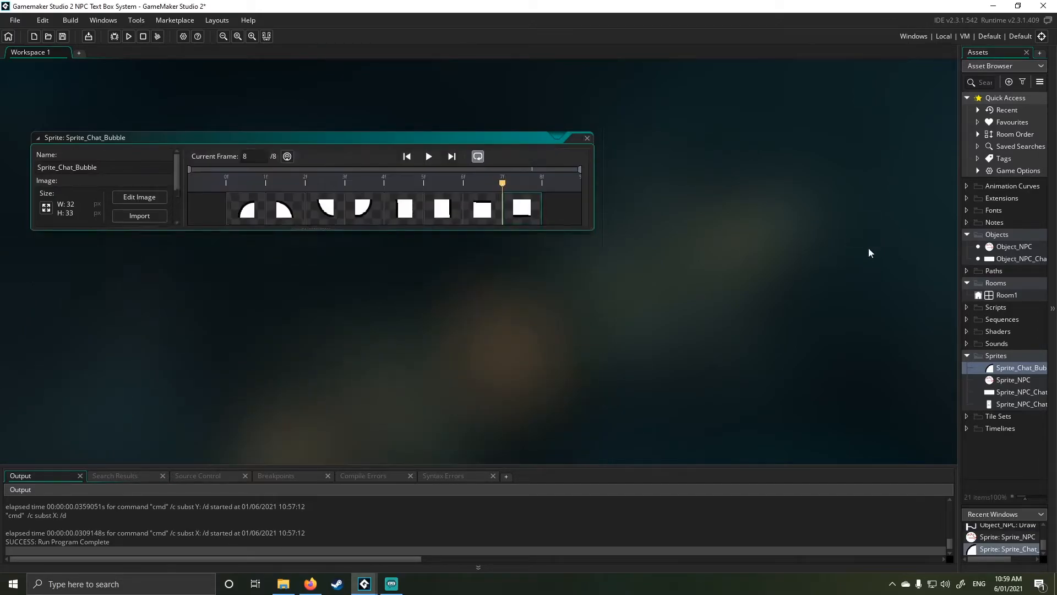
pyautogui.click(586, 138)
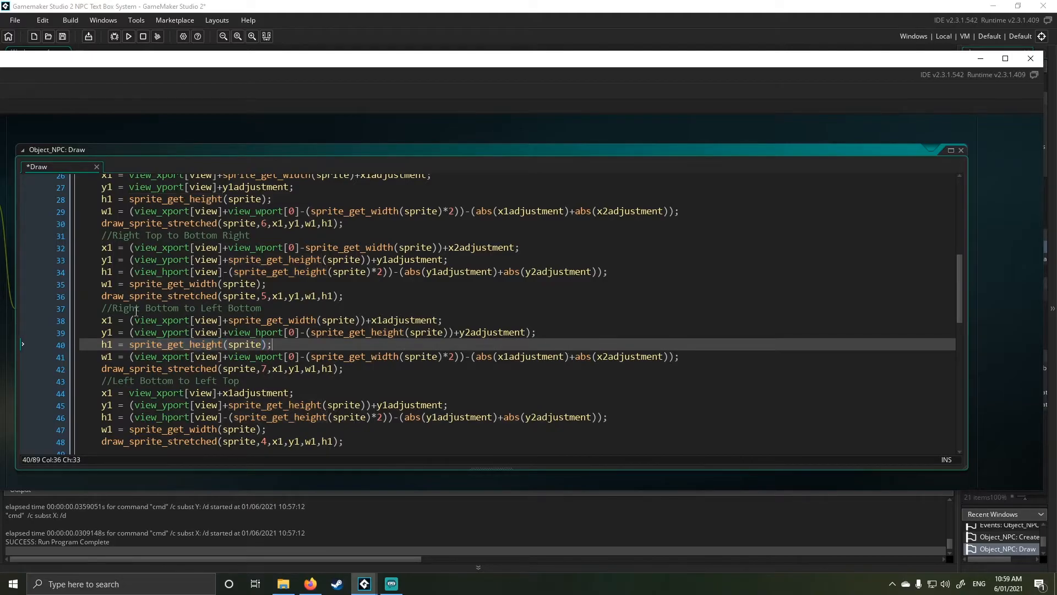
# Scroll down through the Draw event's border-drawing code.
pyautogui.scroll(-3)
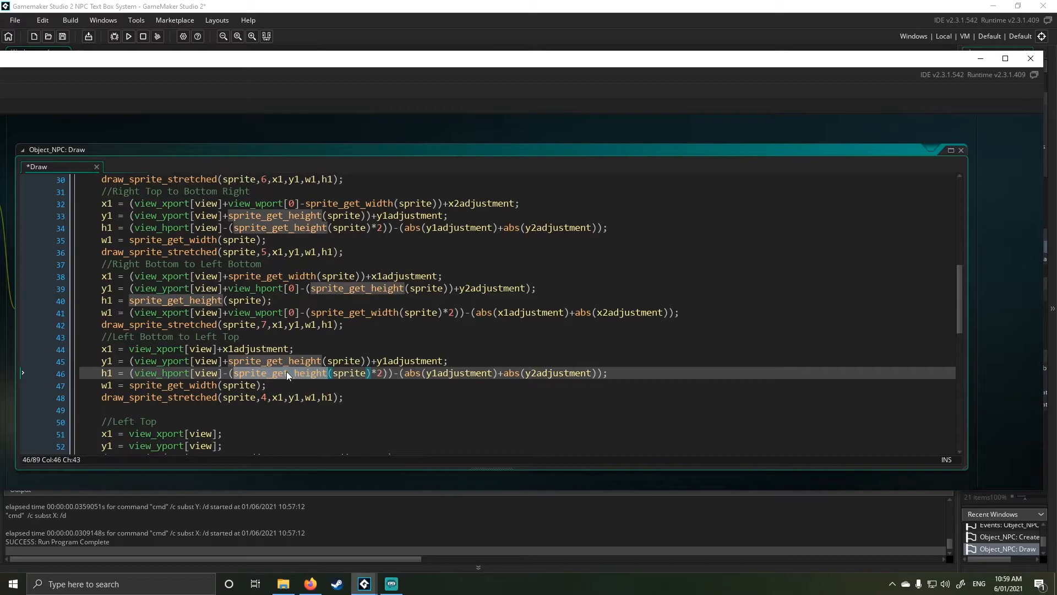
pyautogui.scroll(-3)
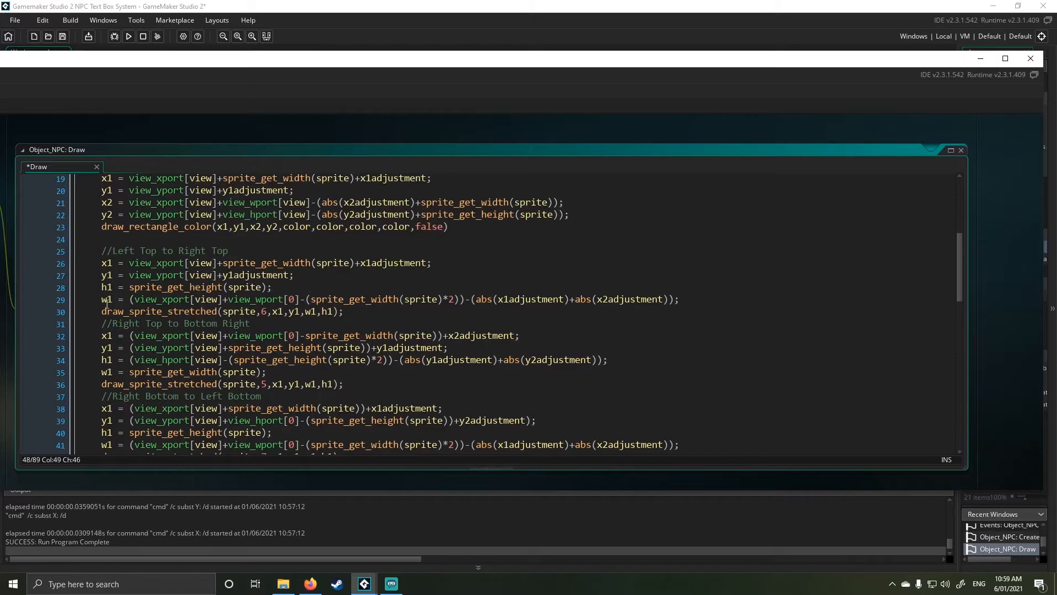
pyautogui.scroll(-3)
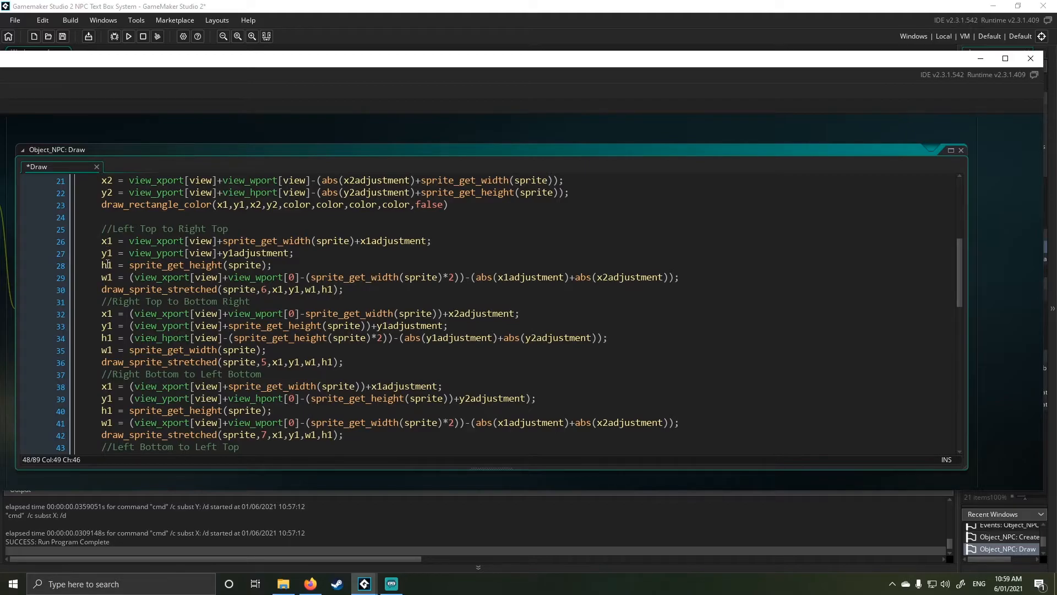
pyautogui.moveTo(316, 298)
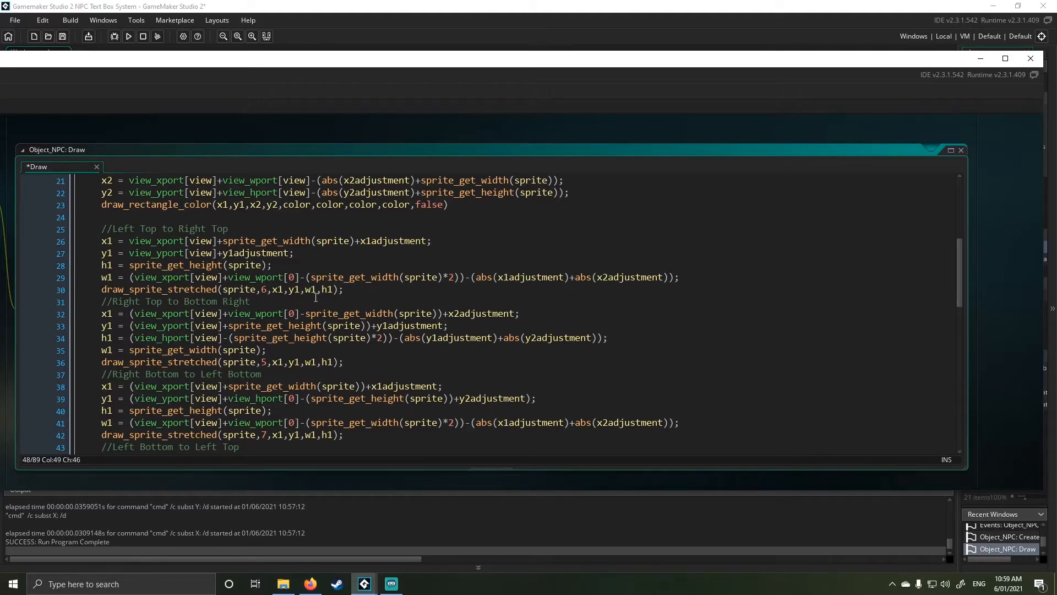
pyautogui.moveTo(358, 287)
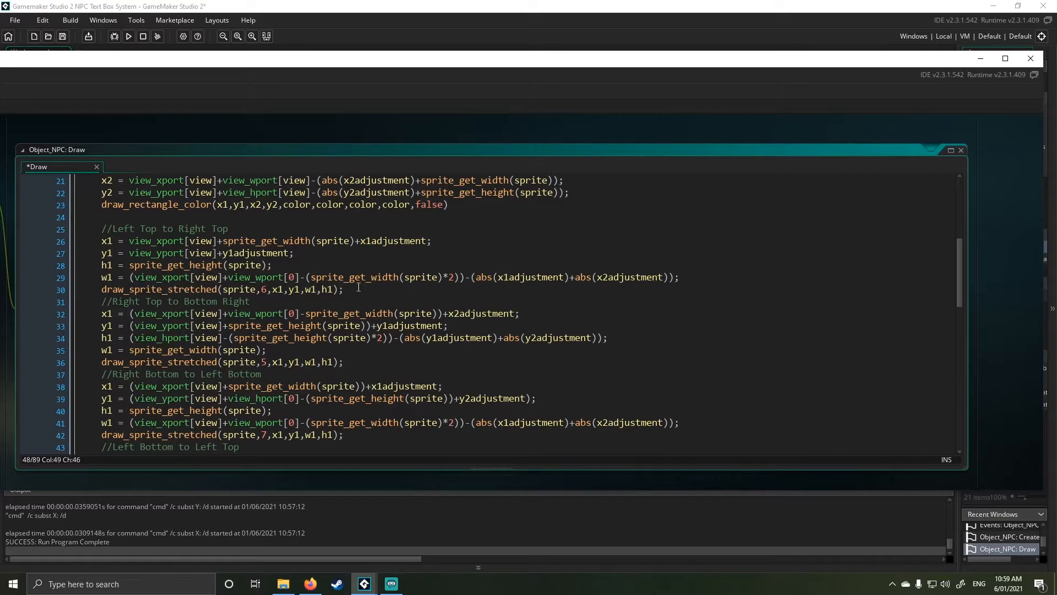
pyautogui.scroll(-3)
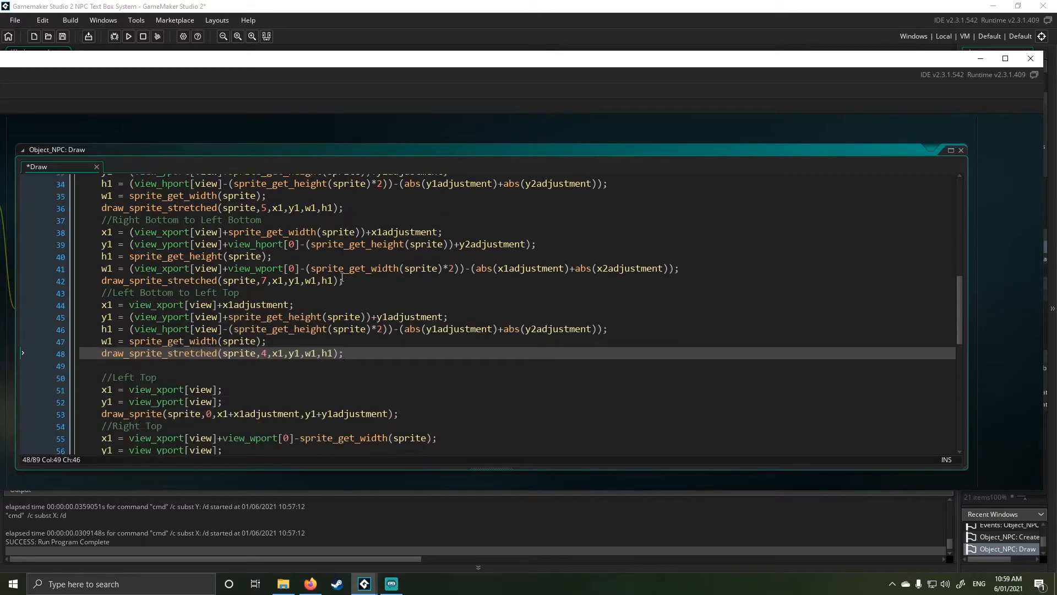
pyautogui.scroll(-3)
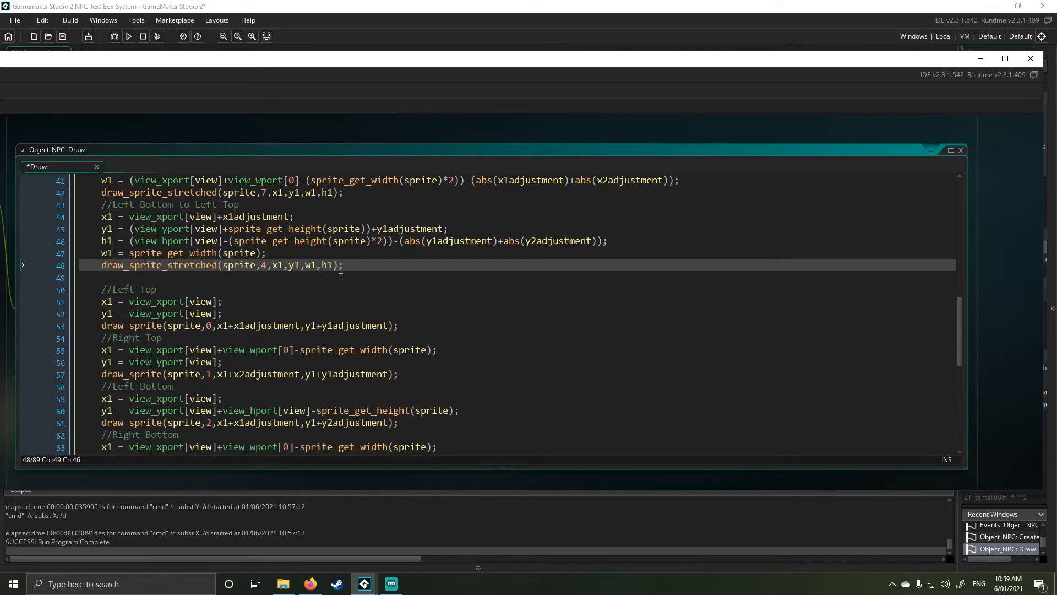
pyautogui.scroll(-3)
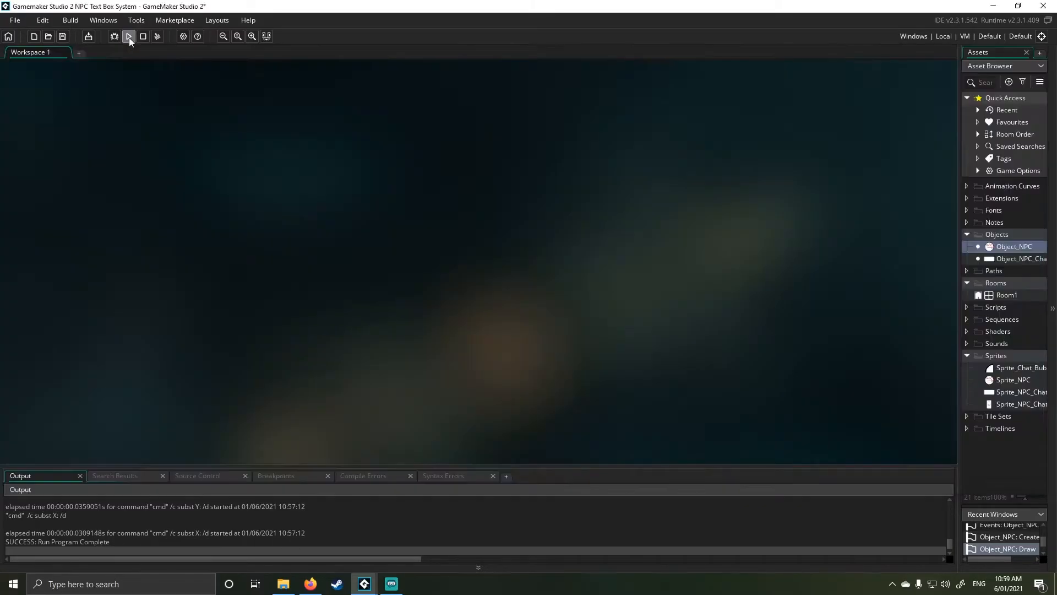
# Run the game to check the dialogue box, portrait and choice buttons, then close it.
pyautogui.click(128, 36)
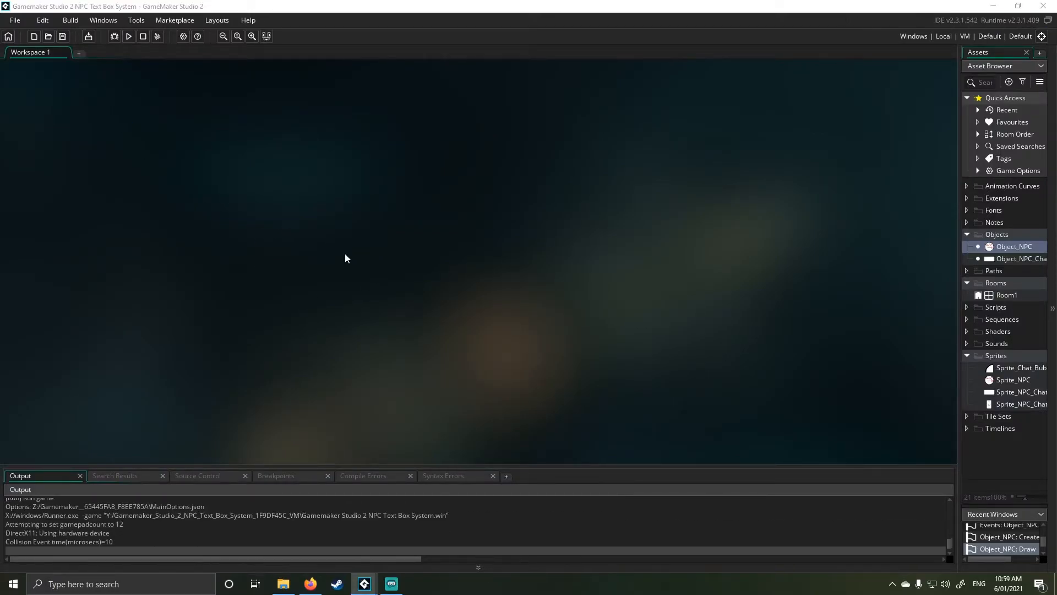
pyautogui.click(128, 35)
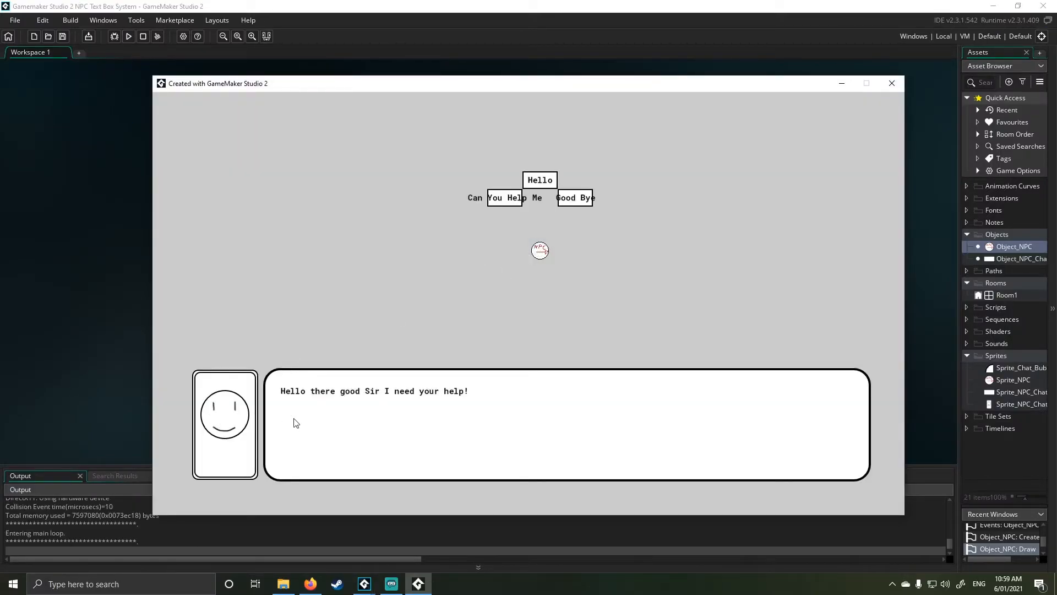
pyautogui.moveTo(157, 92)
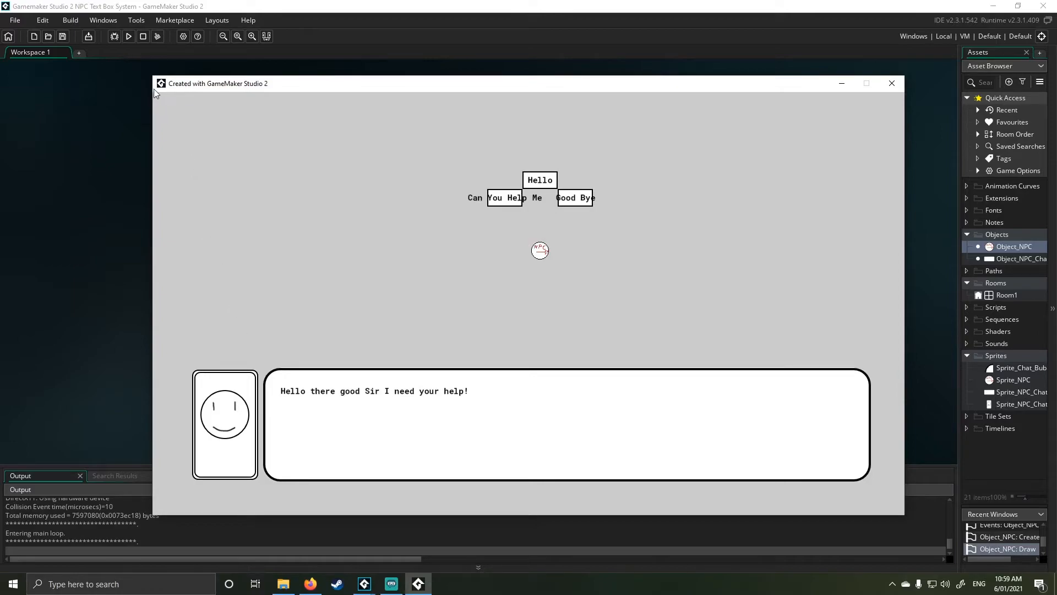
pyautogui.moveTo(169, 98)
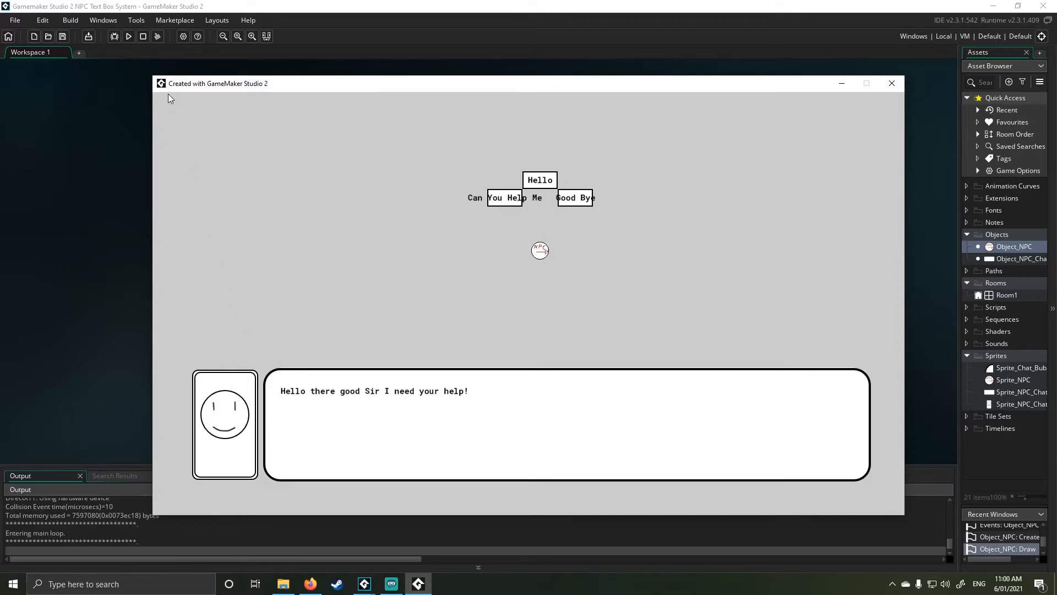
pyautogui.moveTo(177, 372)
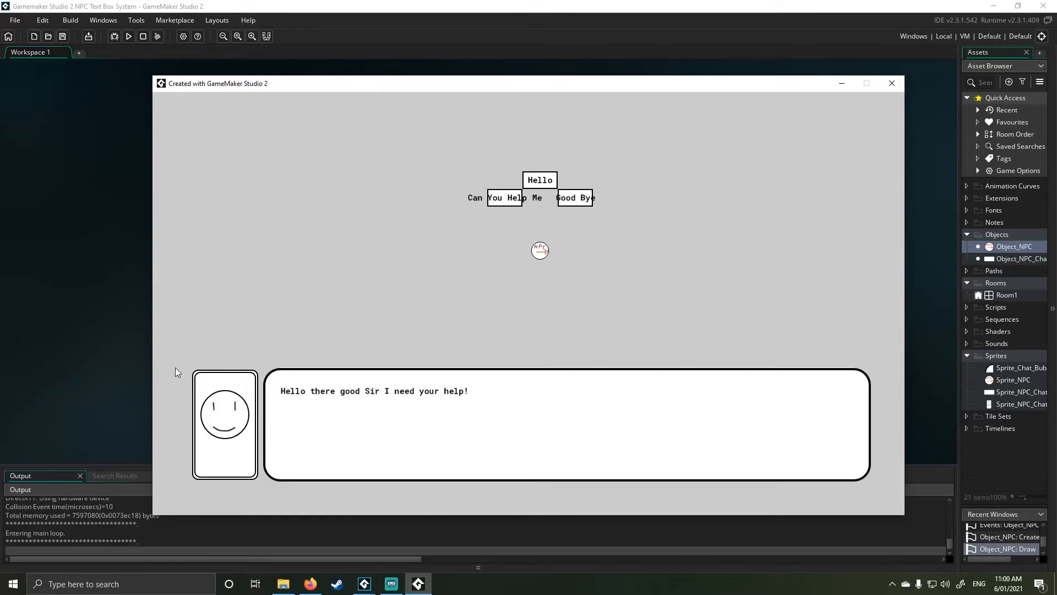
pyautogui.moveTo(266, 399)
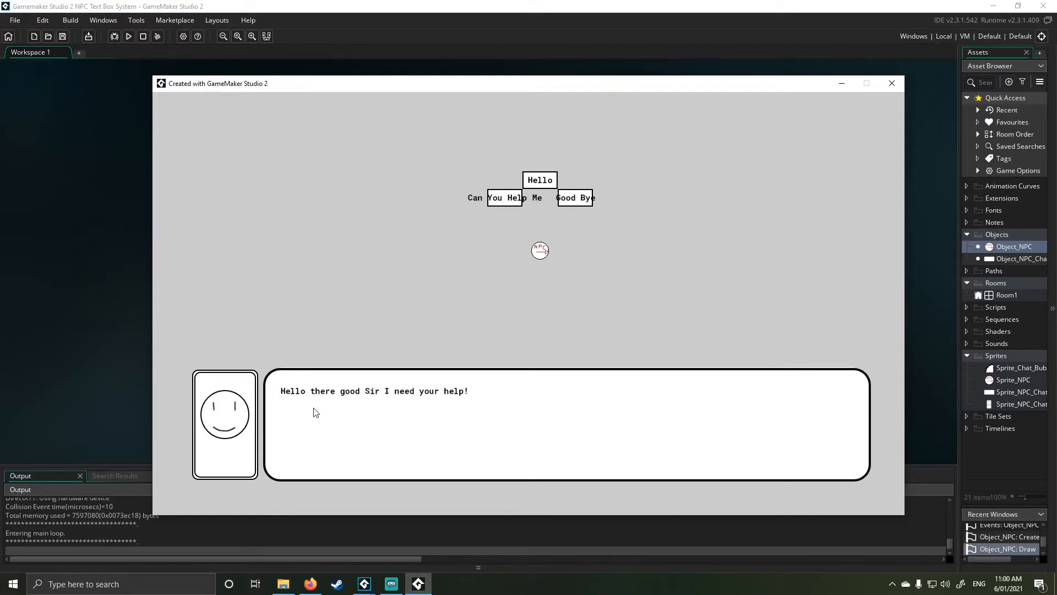
pyautogui.moveTo(452, 375)
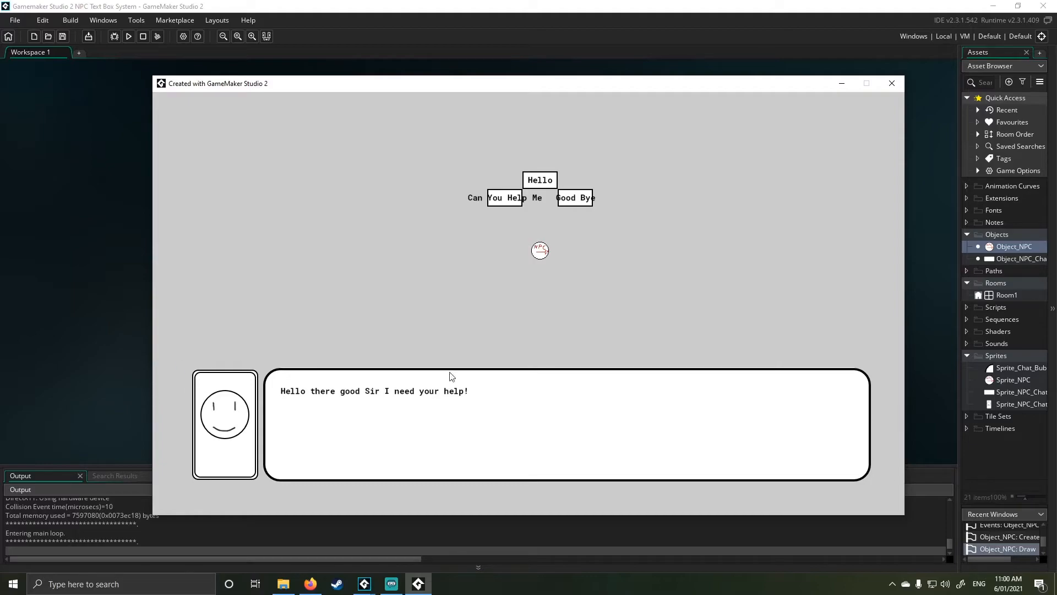
pyautogui.moveTo(864, 370)
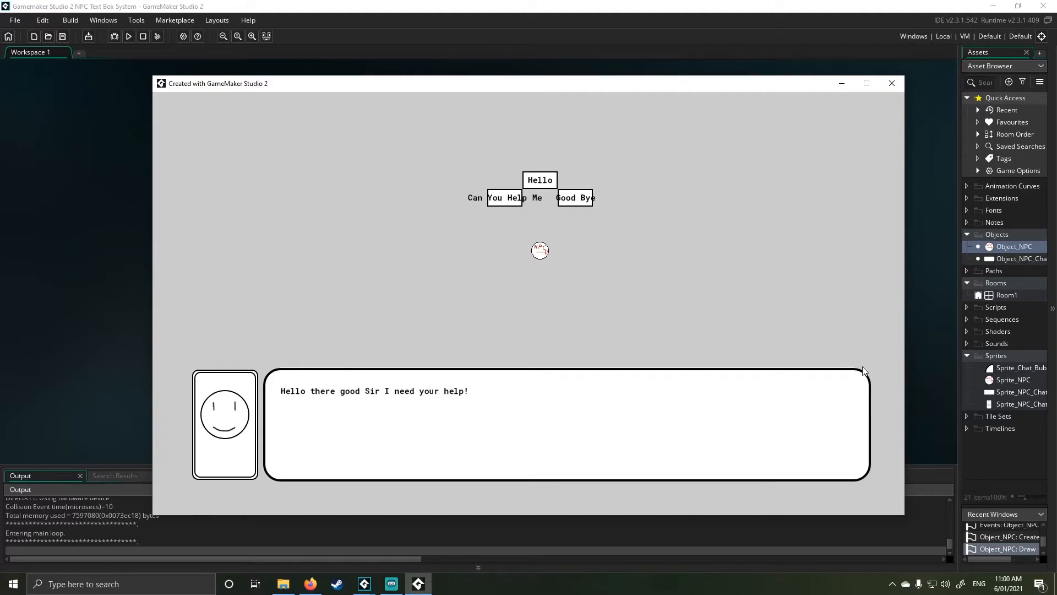
pyautogui.moveTo(916, 117)
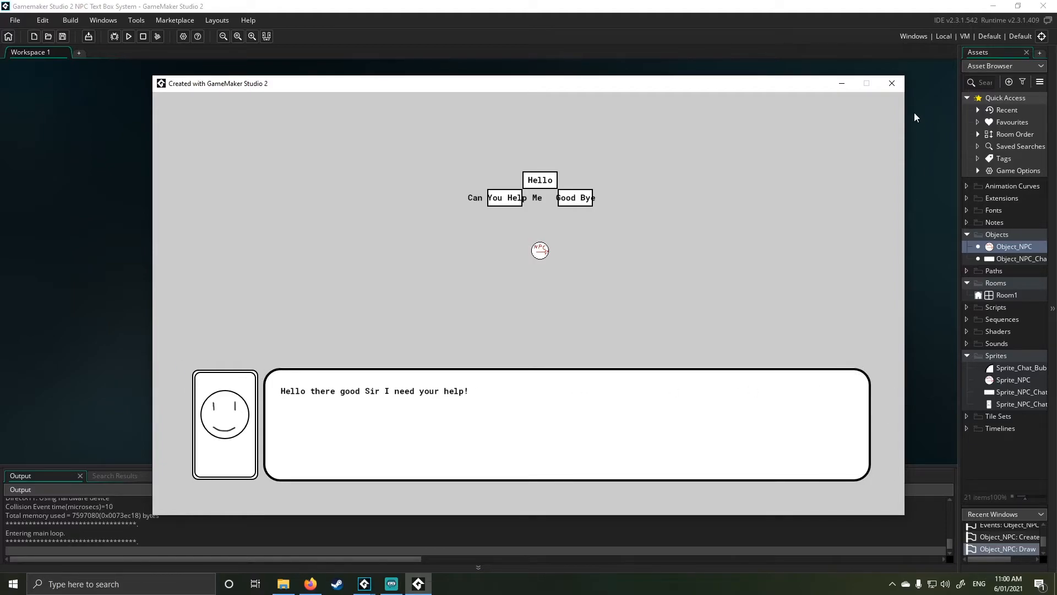
pyautogui.click(892, 83)
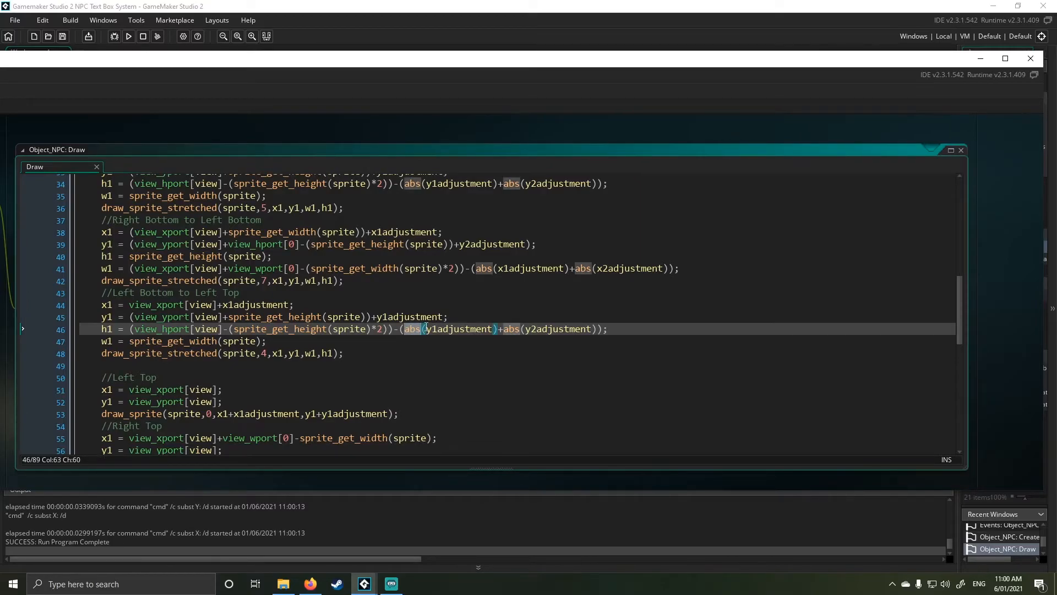
pyautogui.scroll(-3)
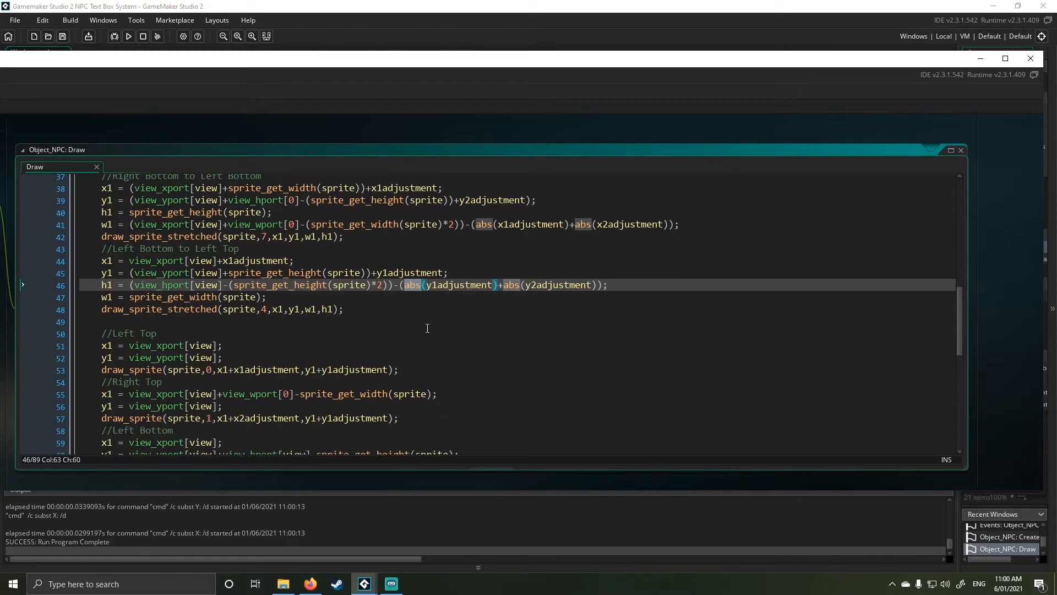
pyautogui.scroll(-3)
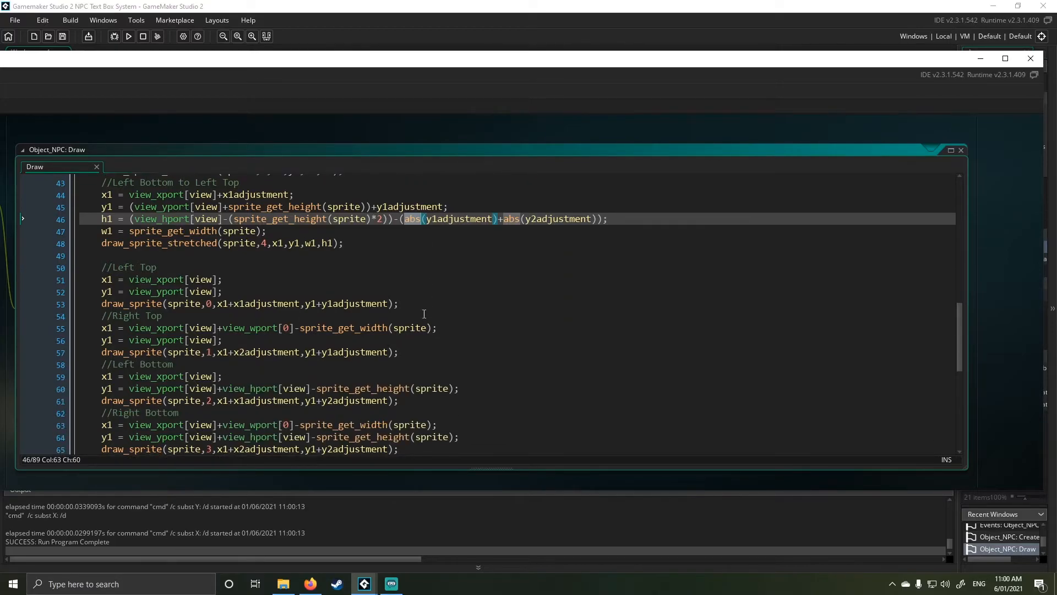
pyautogui.scroll(-3)
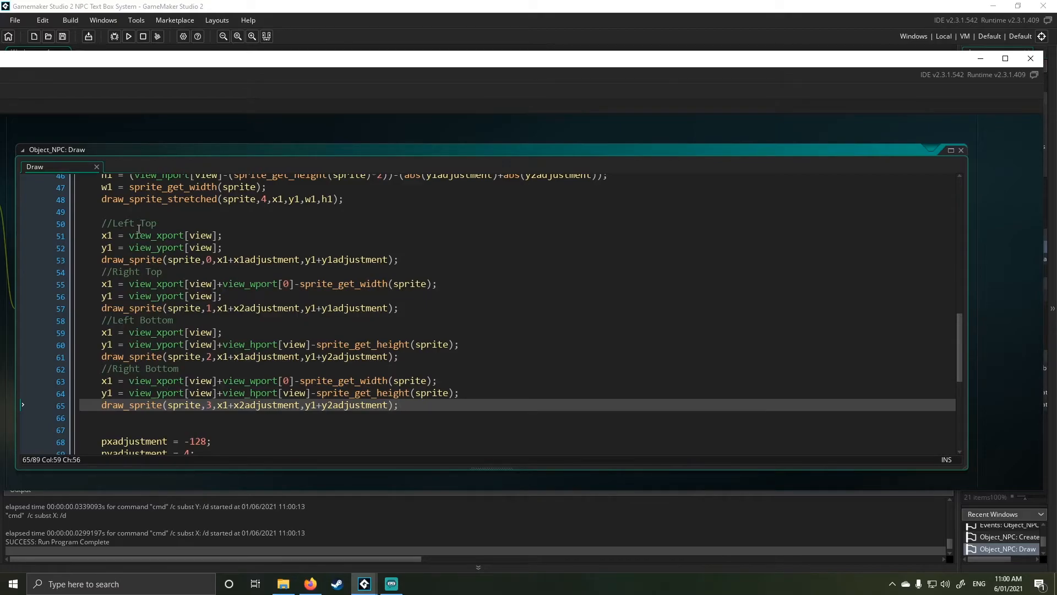
# Scroll to the Text System code, selecting Var_NPC_Chat_Controller, down to the five text lines.
pyautogui.scroll(-3)
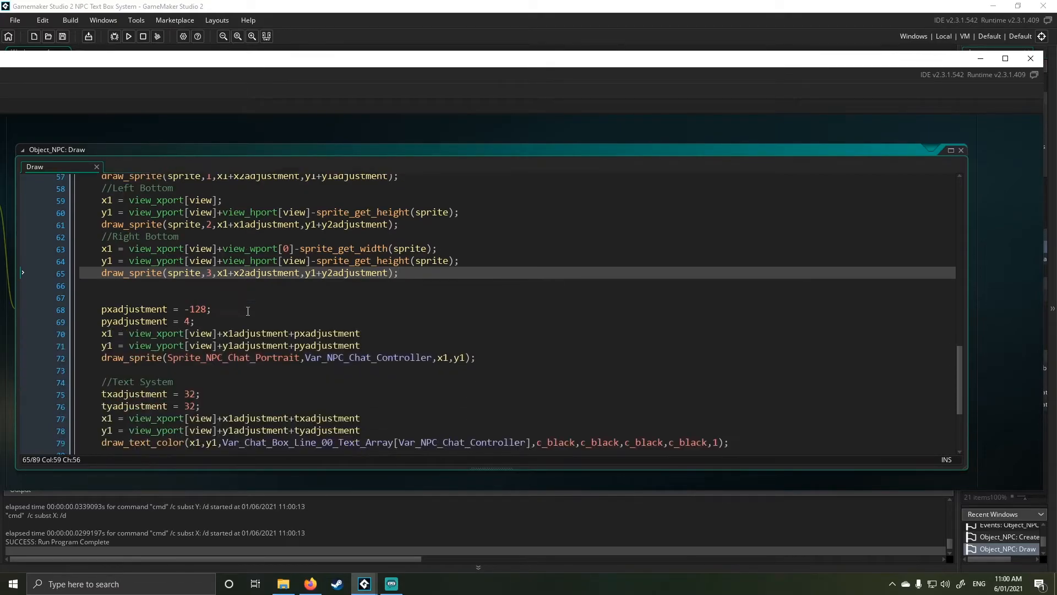
pyautogui.scroll(-3)
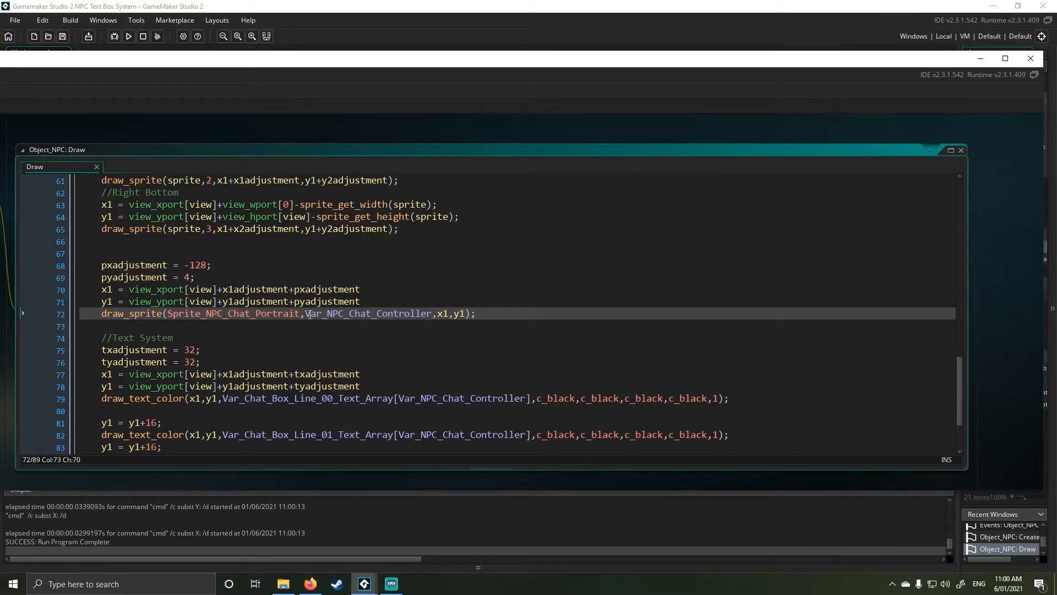
pyautogui.doubleClick(367, 313)
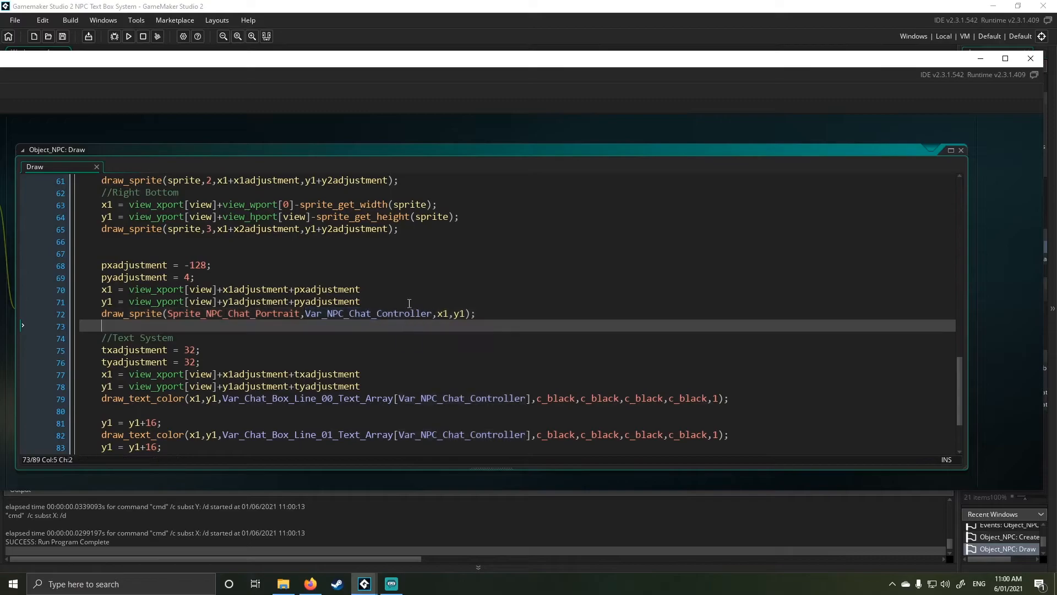
pyautogui.moveTo(400, 317)
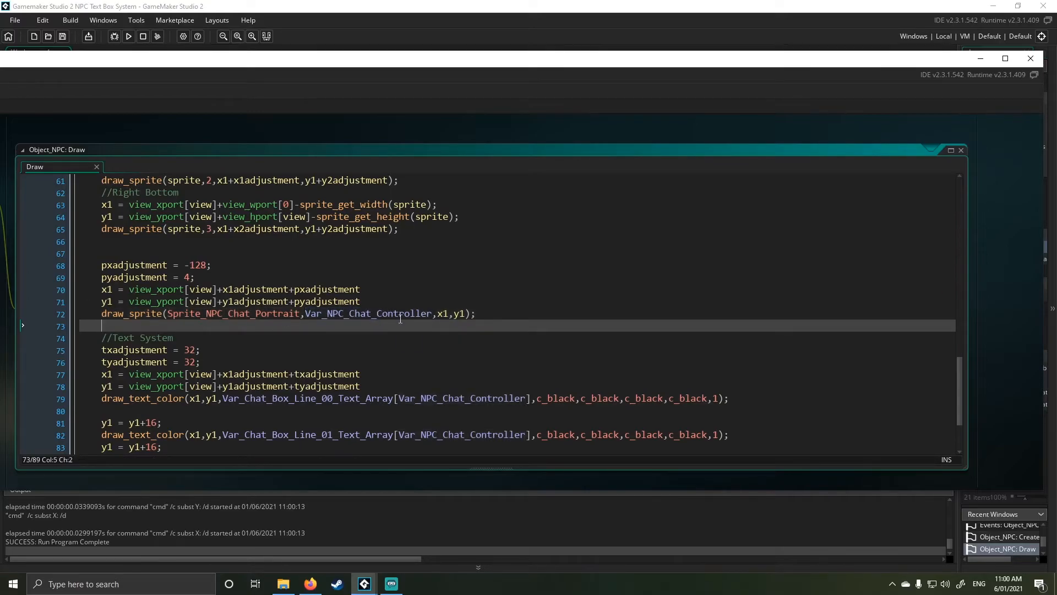
pyautogui.scroll(-3)
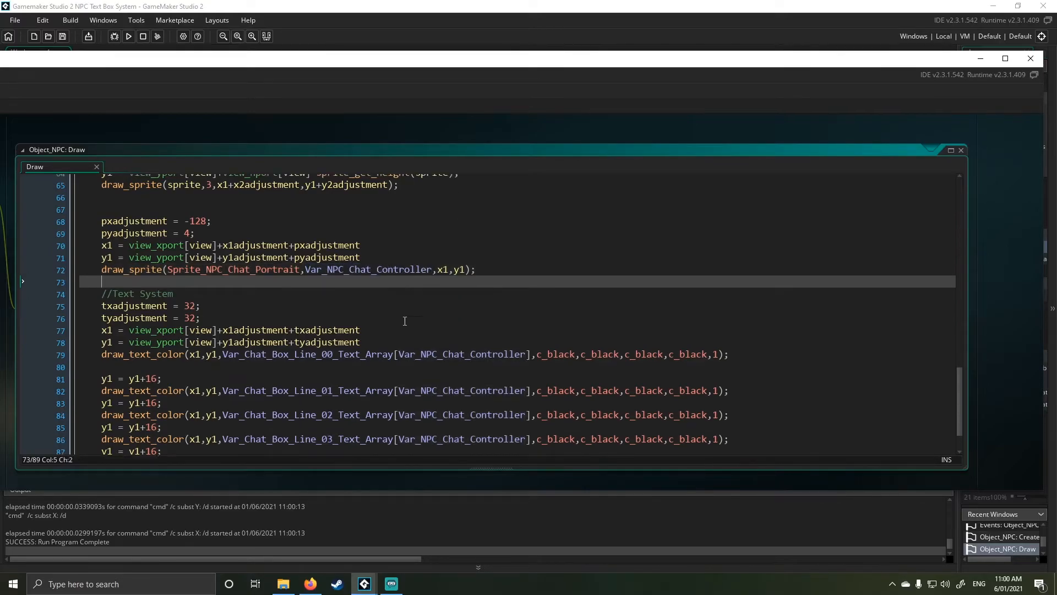
pyautogui.scroll(-3)
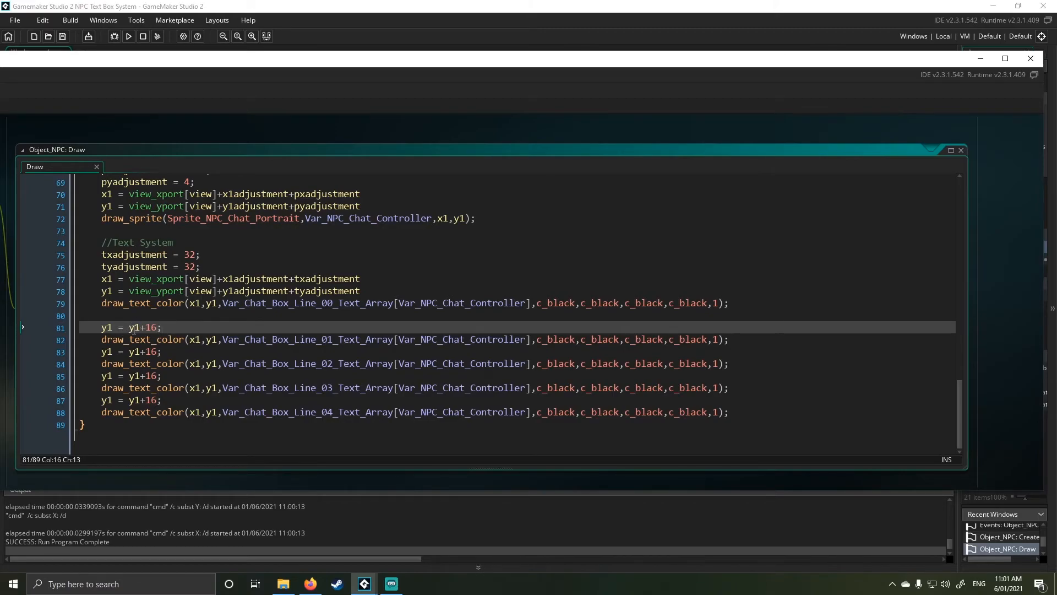
pyautogui.moveTo(171, 242)
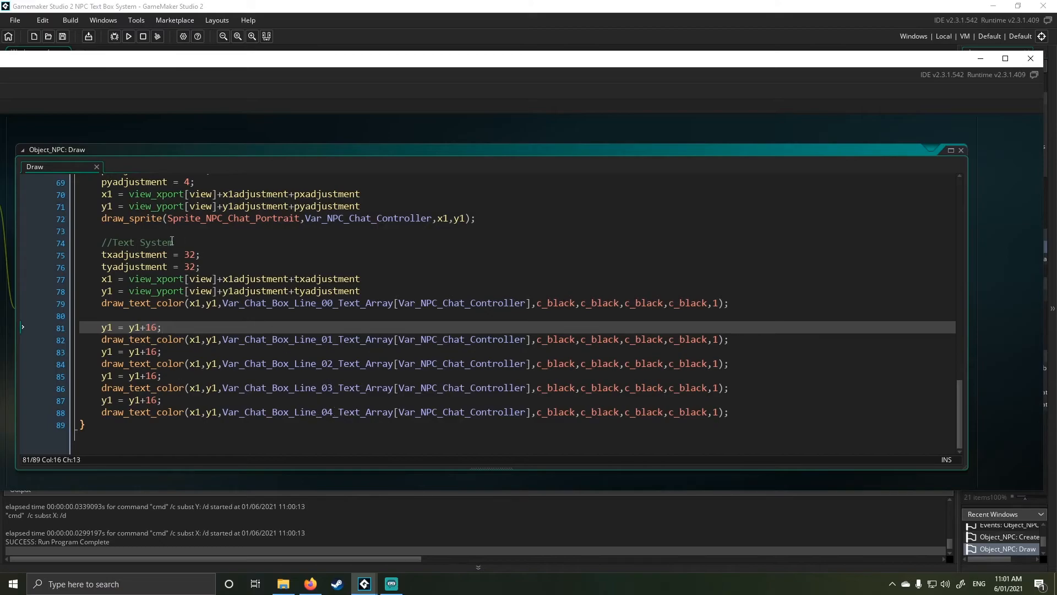
pyautogui.moveTo(228, 94)
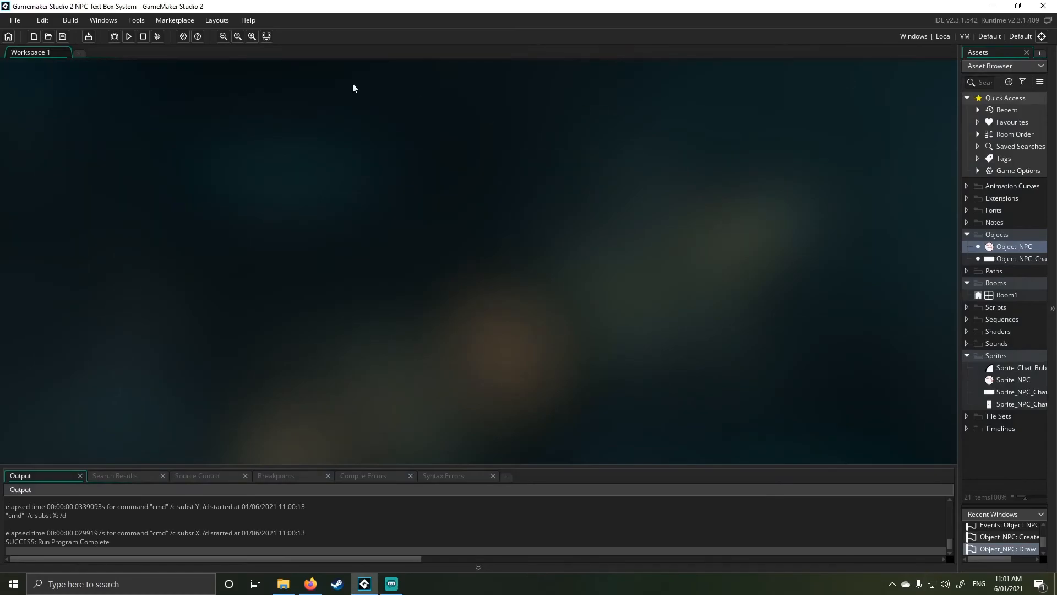
# Run the game and choose Good Bye so the NPC's dialogue box closes.
pyautogui.click(128, 36)
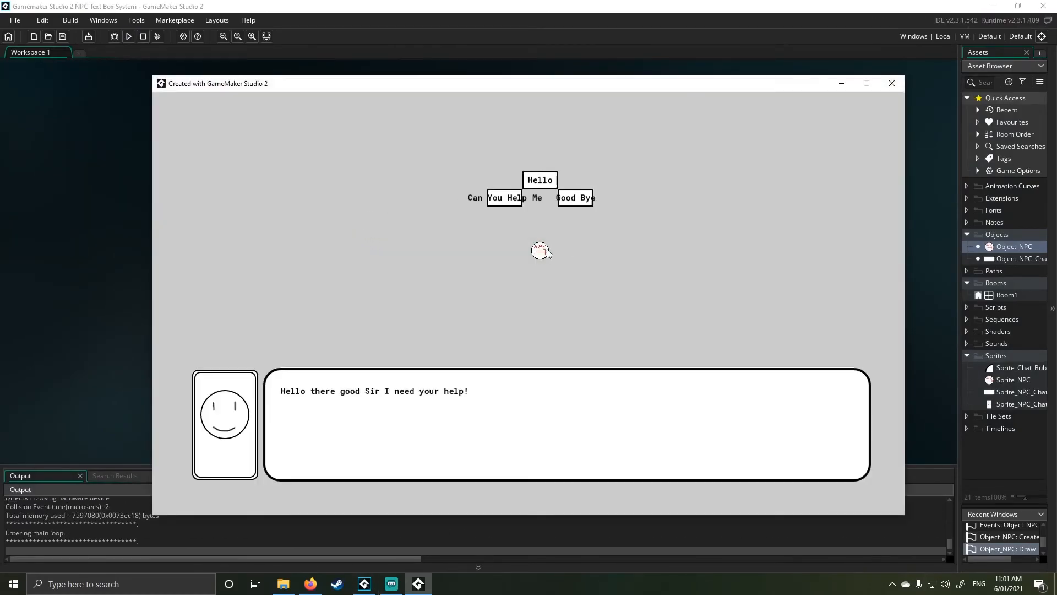
pyautogui.moveTo(581, 400)
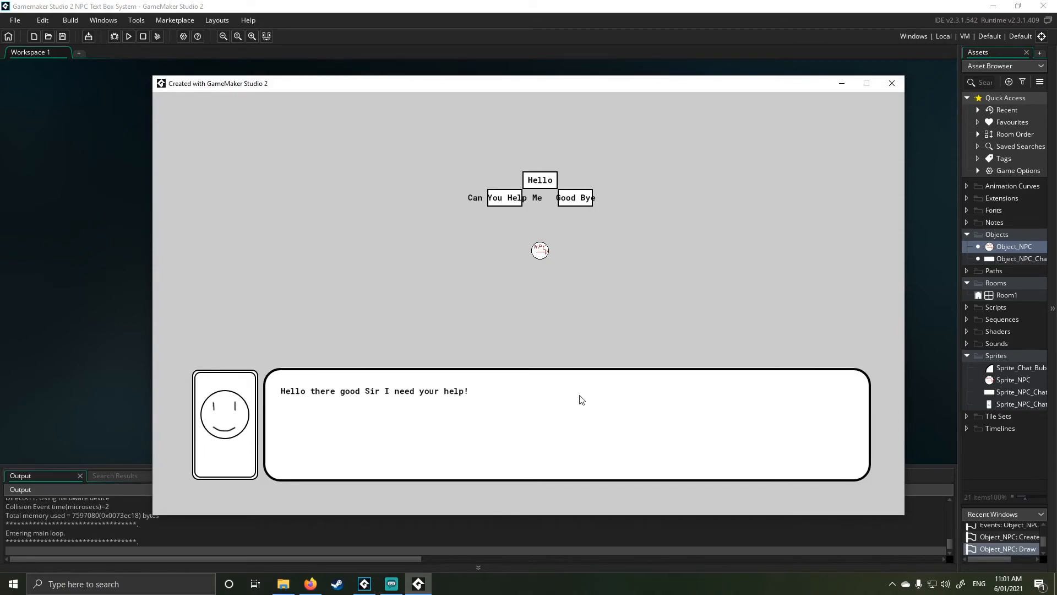
pyautogui.moveTo(579, 394)
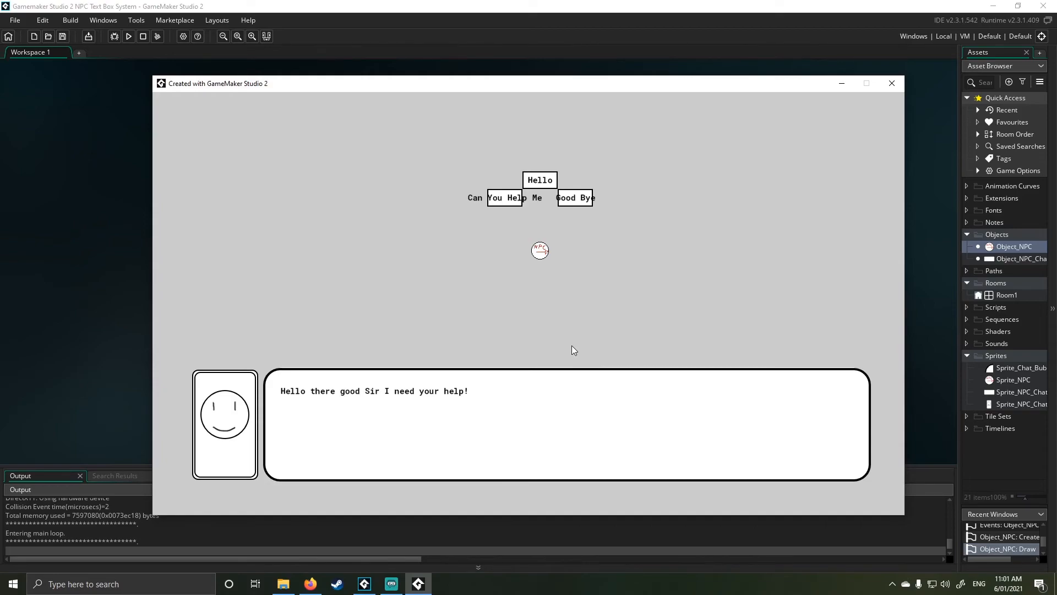
pyautogui.moveTo(555, 343)
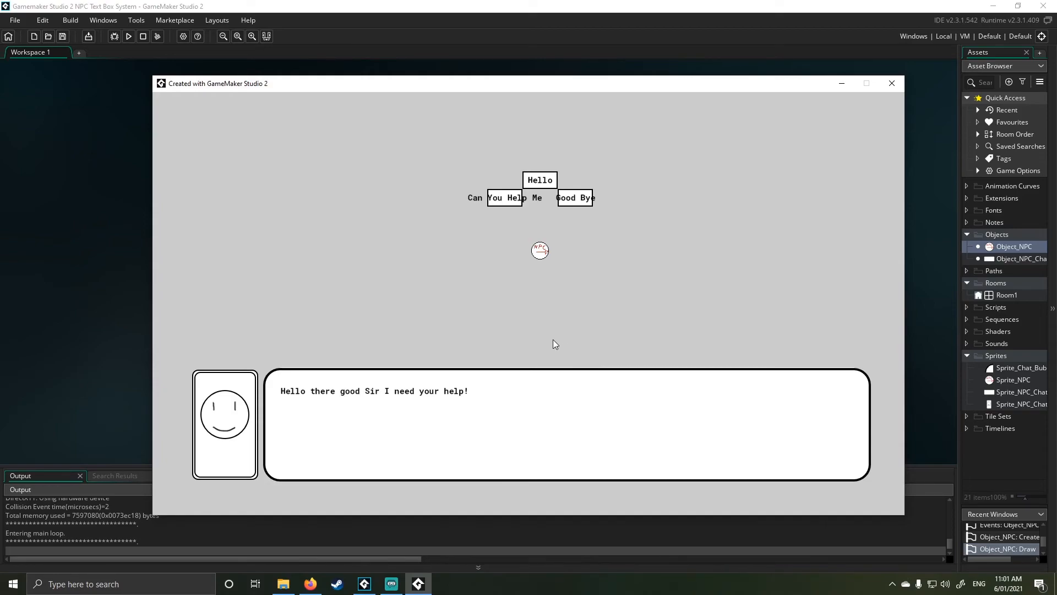
pyautogui.moveTo(409, 368)
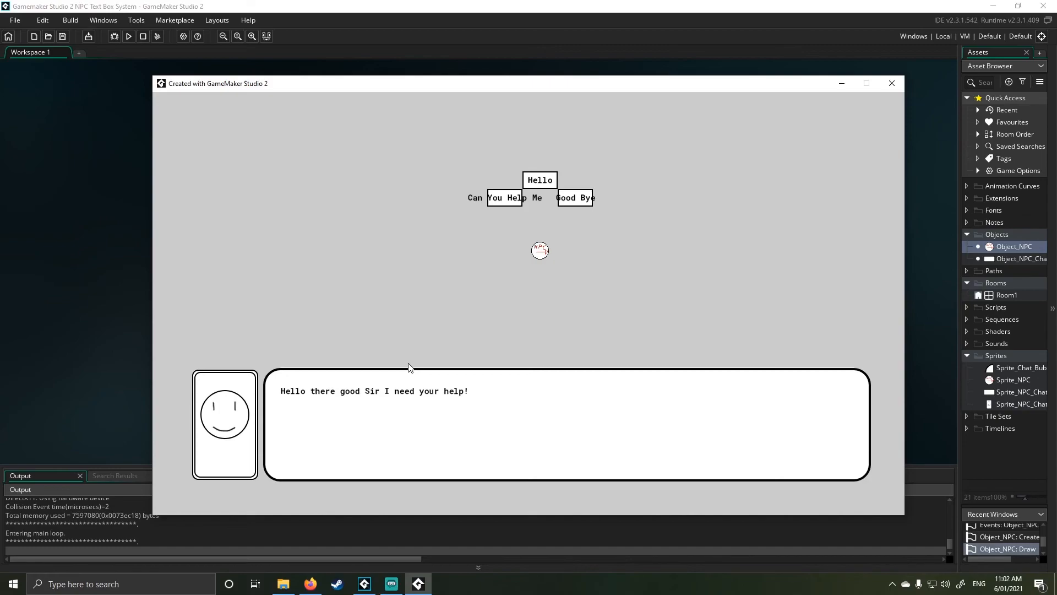
pyautogui.click(505, 199)
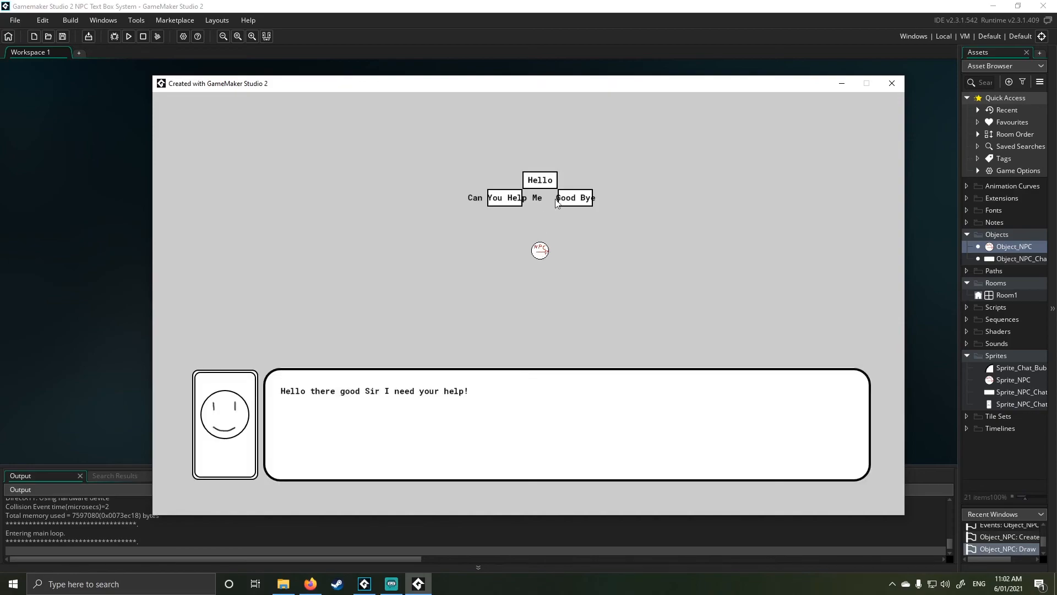
pyautogui.click(573, 197)
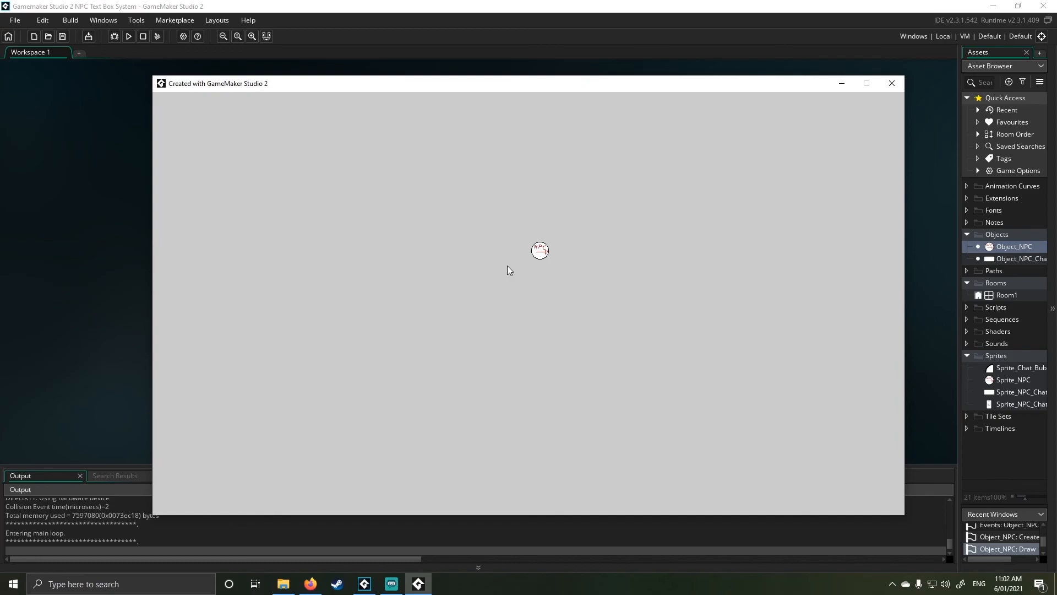
pyautogui.moveTo(482, 281)
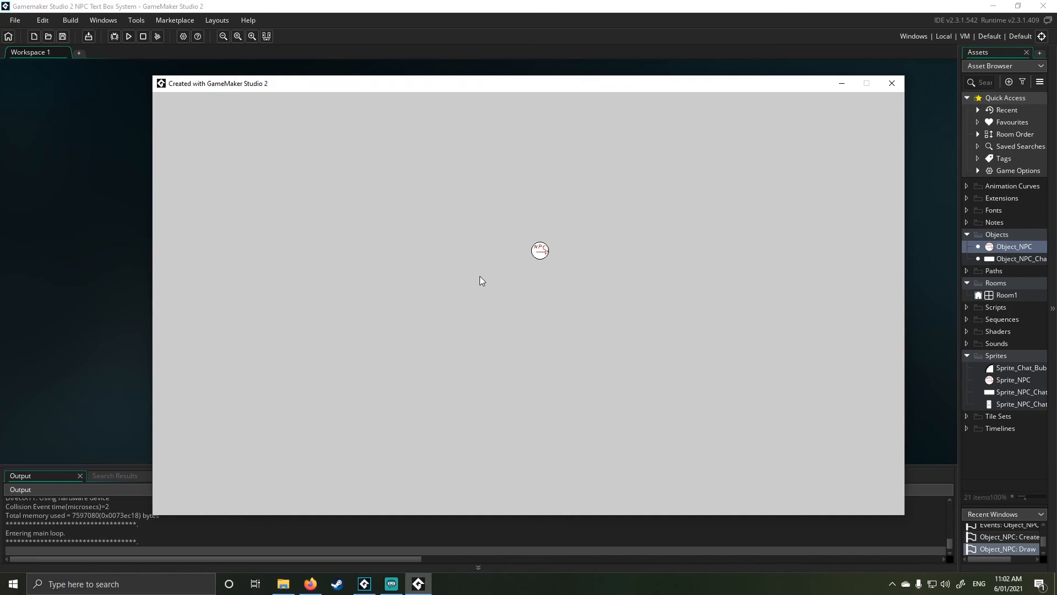